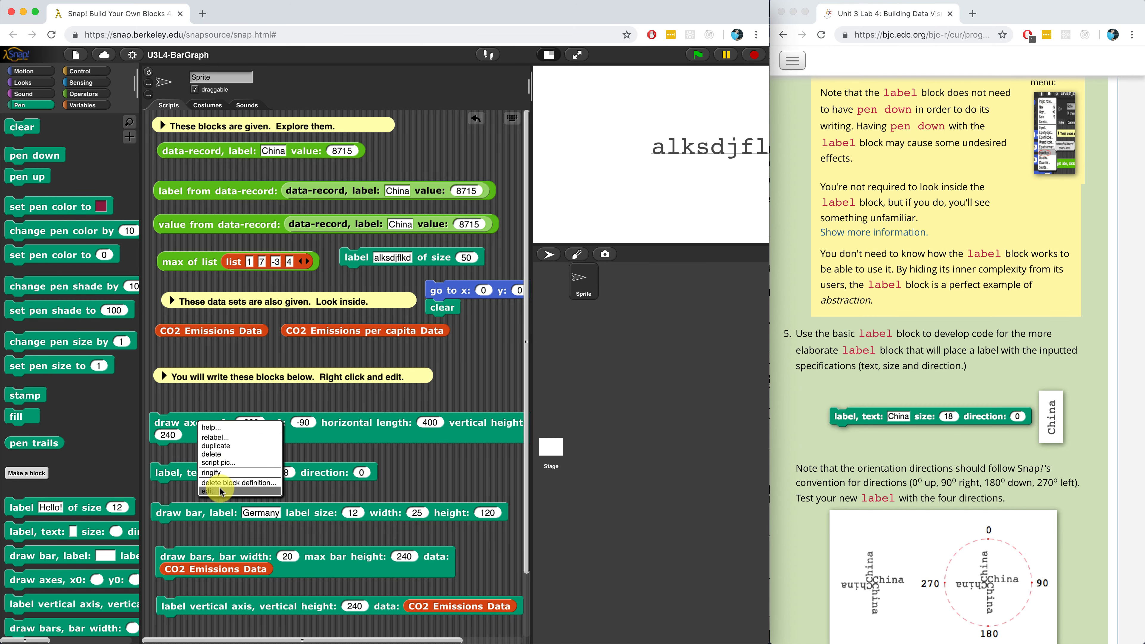
Step: Review the draw axes definition and rewrite the sample text on the stage
{"action": "left_click", "coordinate": [211, 491]}
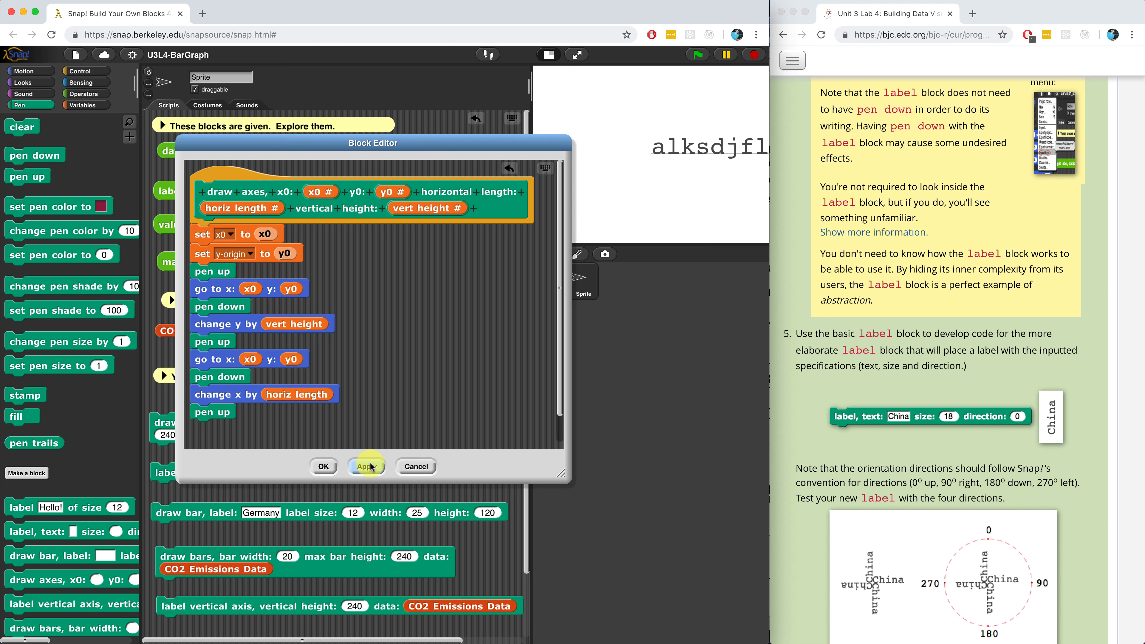
{"action": "left_click", "coordinate": [367, 466]}
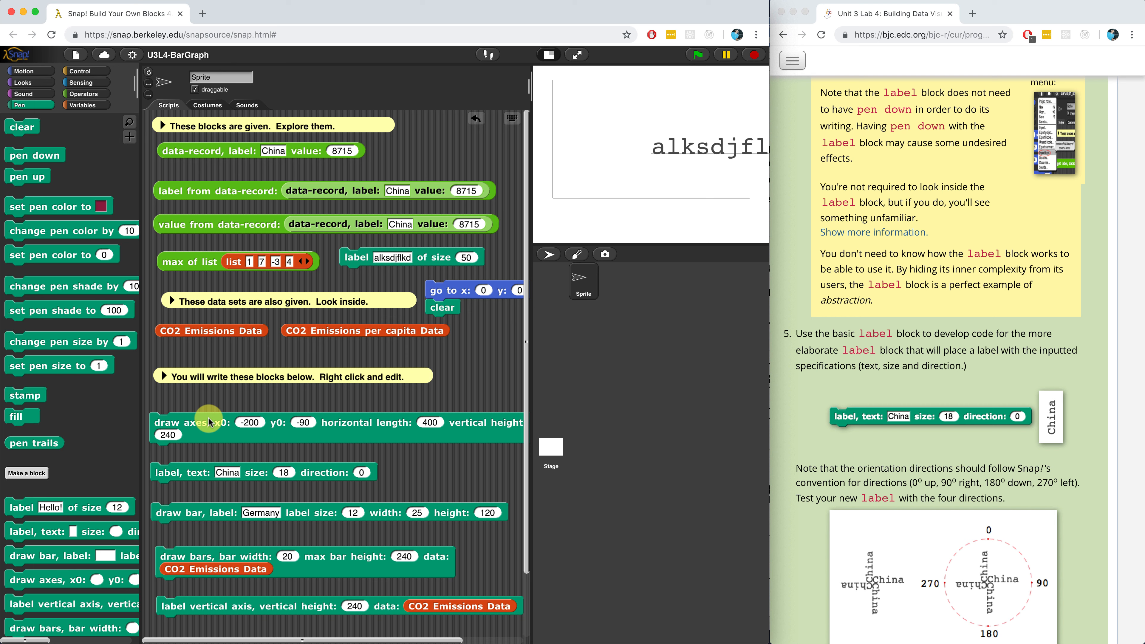
{"action": "mouse_move", "coordinate": [470, 246]}
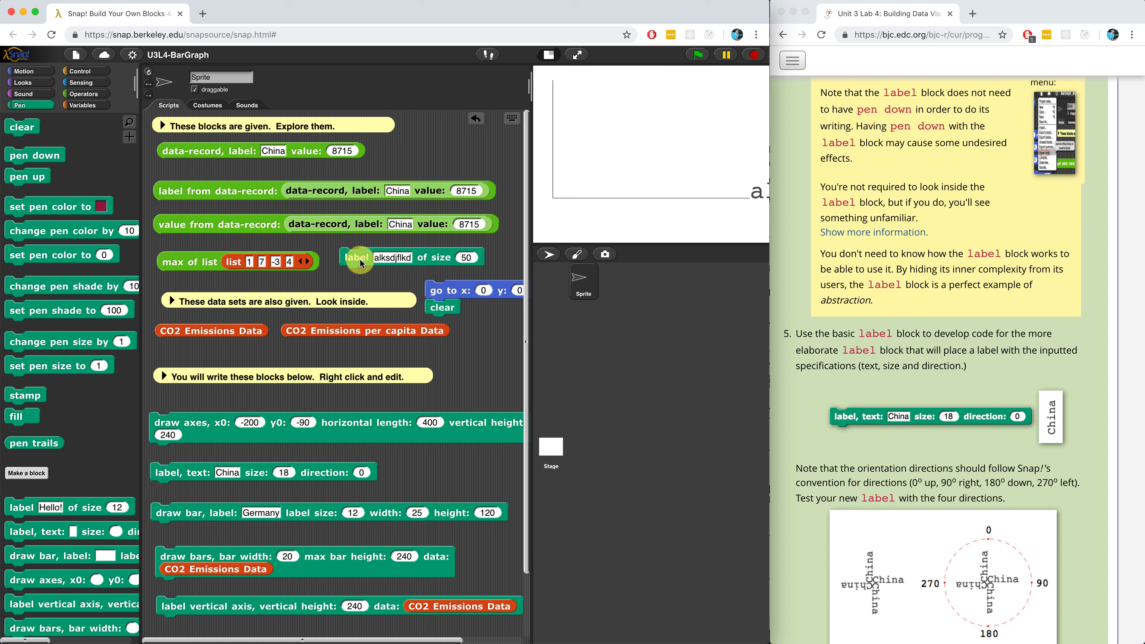
{"action": "mouse_move", "coordinate": [763, 207]}
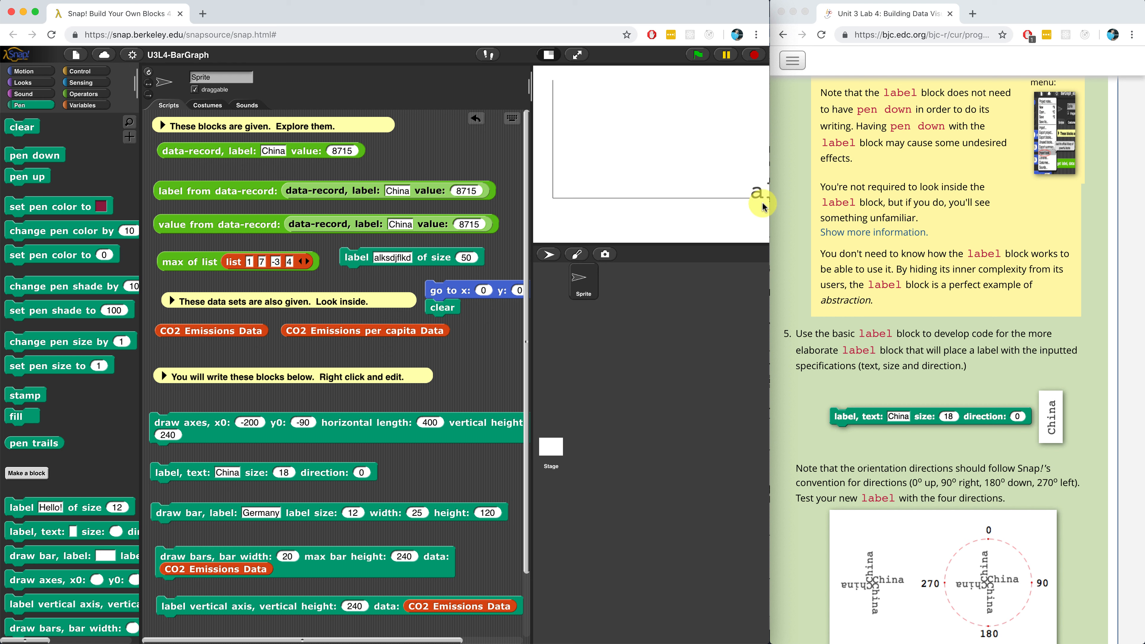
{"action": "mouse_move", "coordinate": [764, 202]}
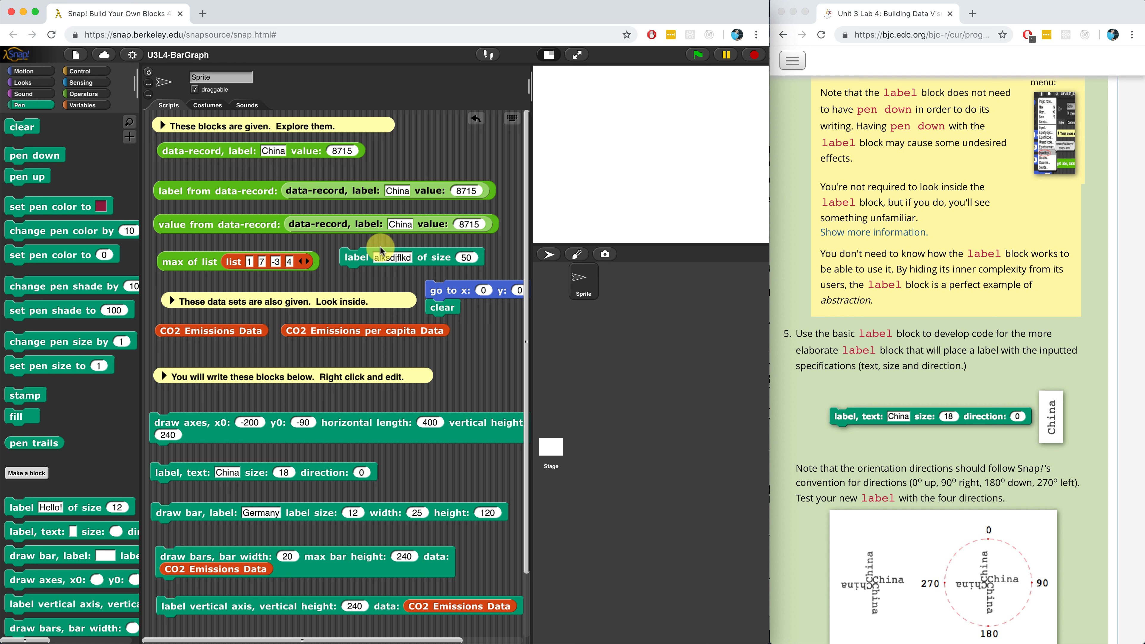
{"action": "left_click", "coordinate": [357, 257]}
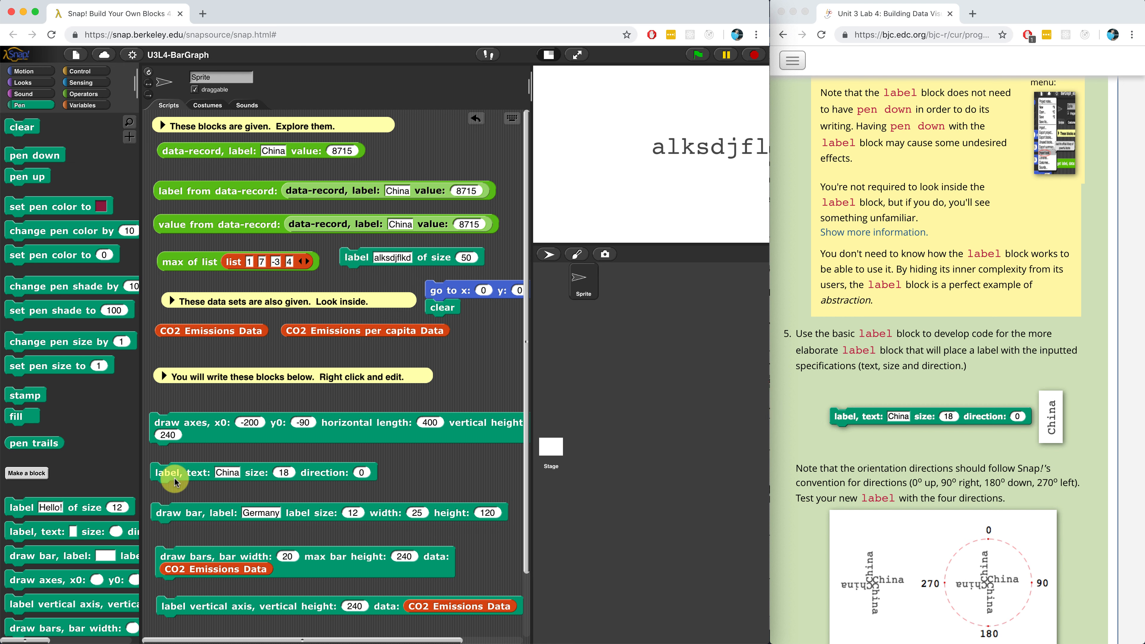
Step: Define label, text to point in direction then write the text at size, and save it
{"action": "right_click", "coordinate": [174, 481]}
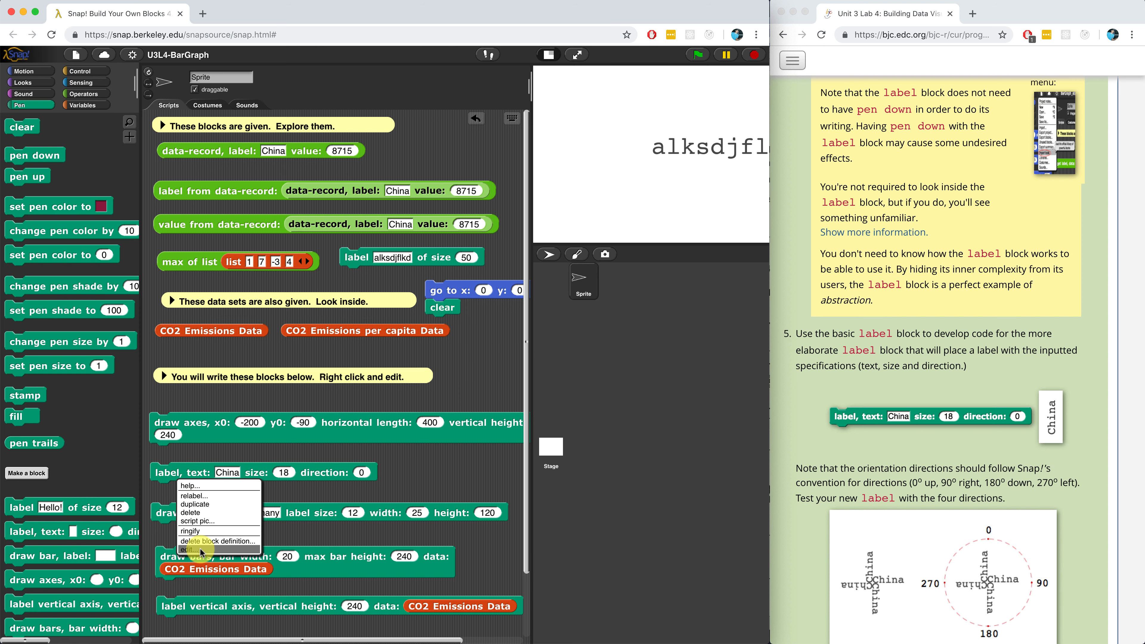
{"action": "left_click", "coordinate": [188, 549]}
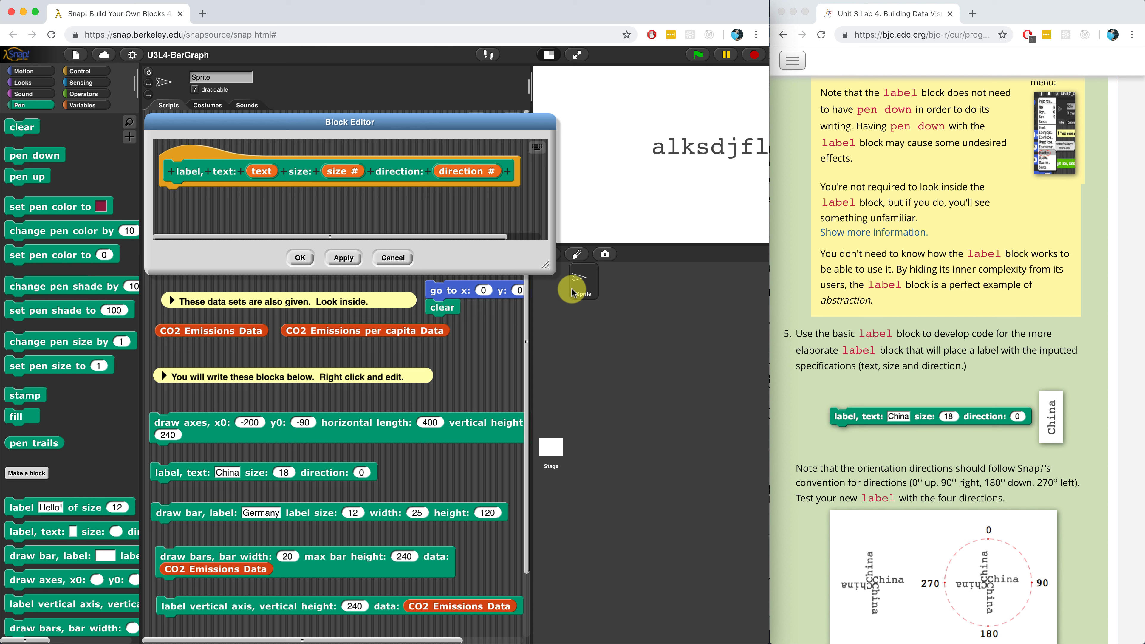
{"action": "left_click", "coordinate": [25, 71]}
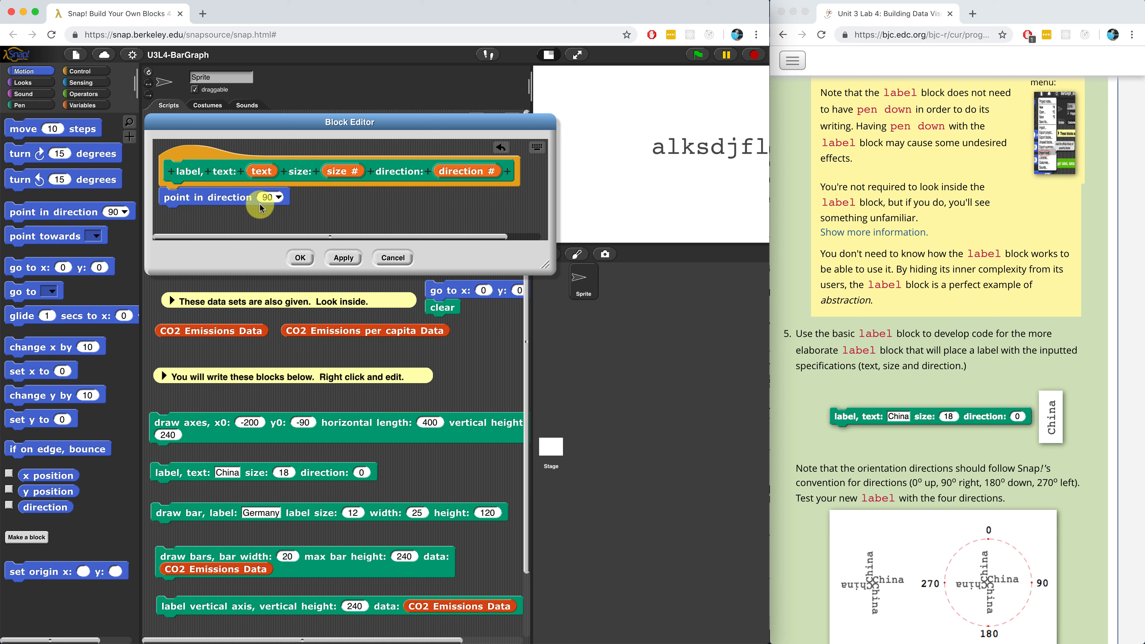
{"action": "mouse_move", "coordinate": [471, 174]}
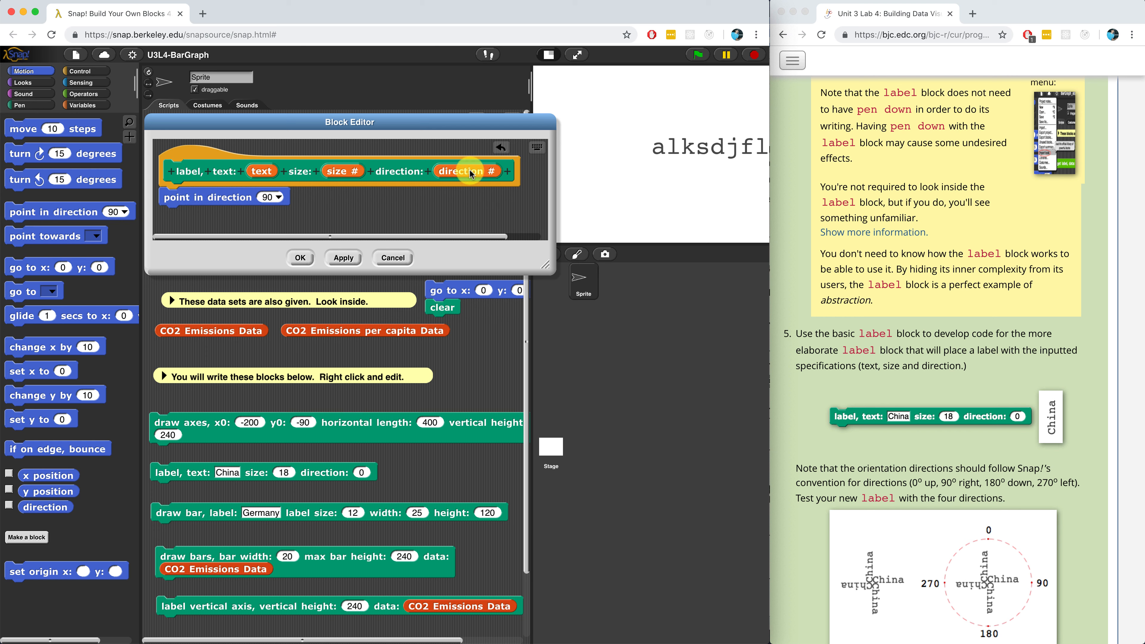
{"action": "left_click_drag", "start_coordinate": [456, 172], "coordinate": [281, 197]}
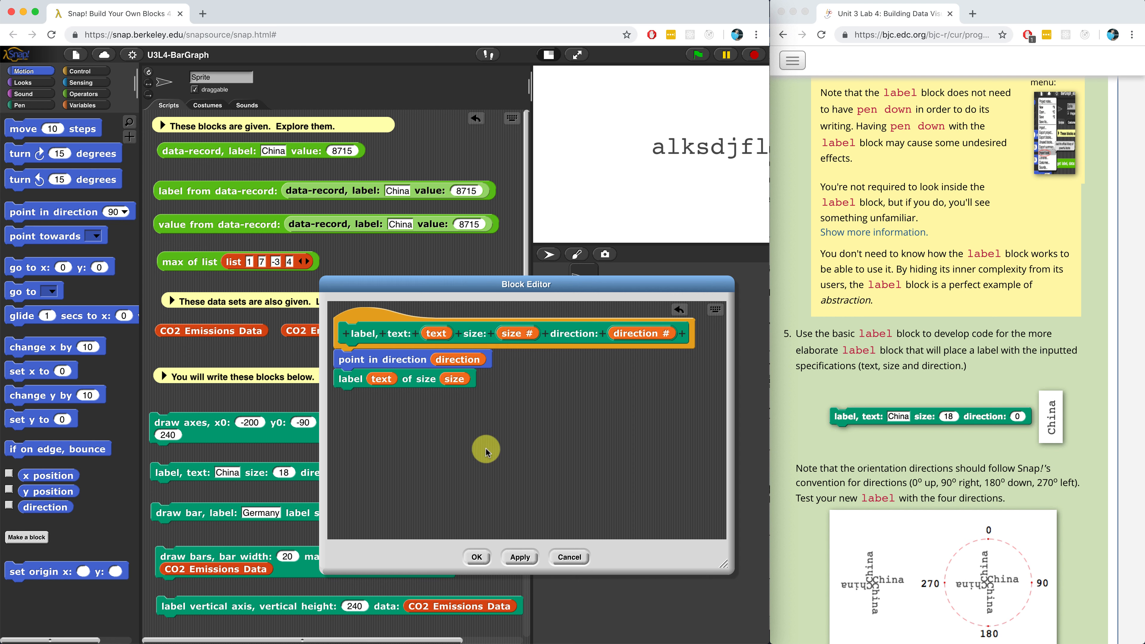
{"action": "left_click", "coordinate": [477, 557]}
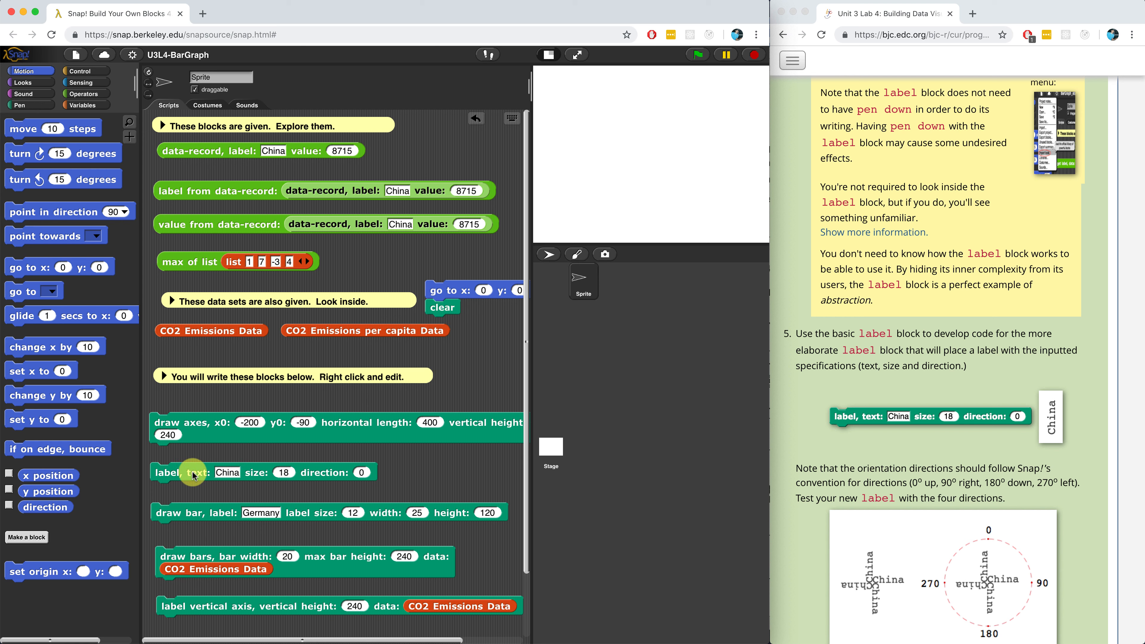
{"action": "mouse_move", "coordinate": [976, 555]}
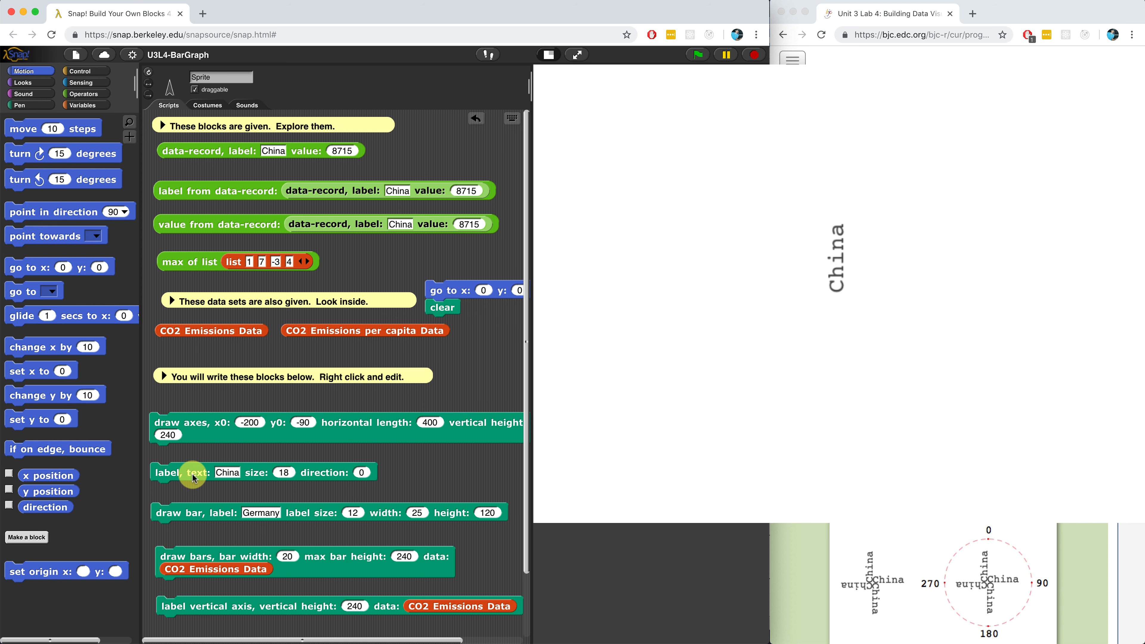
Step: Run the label block drawing China at directions 90, 270 and 180
{"action": "left_click", "coordinate": [362, 473]}
{"action": "type", "text": "90"}
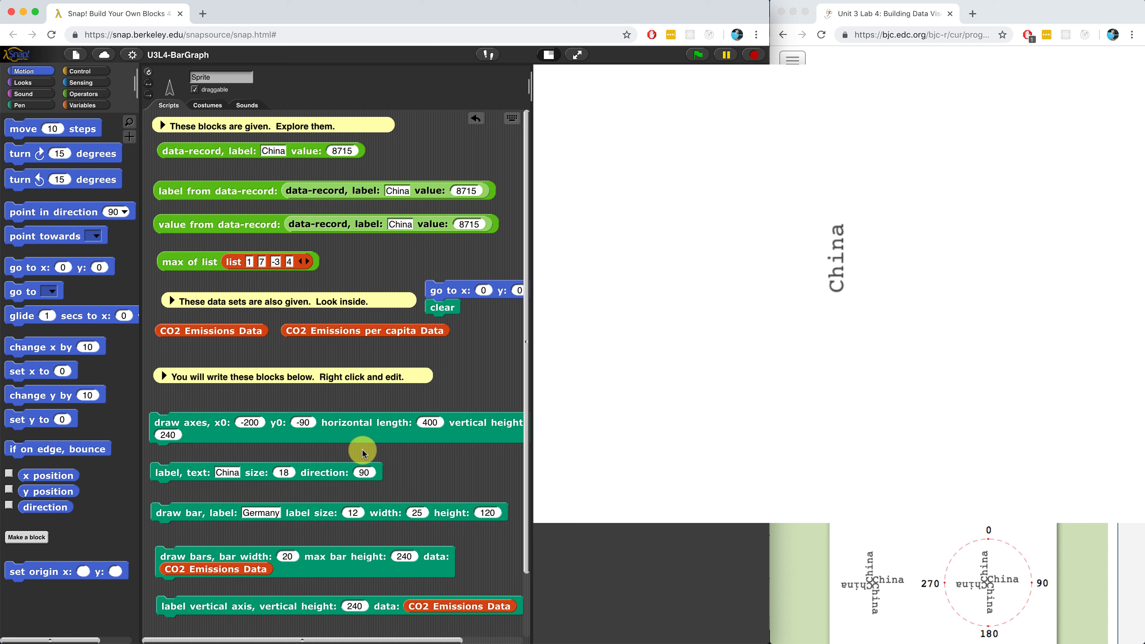
{"action": "left_click", "coordinate": [192, 474]}
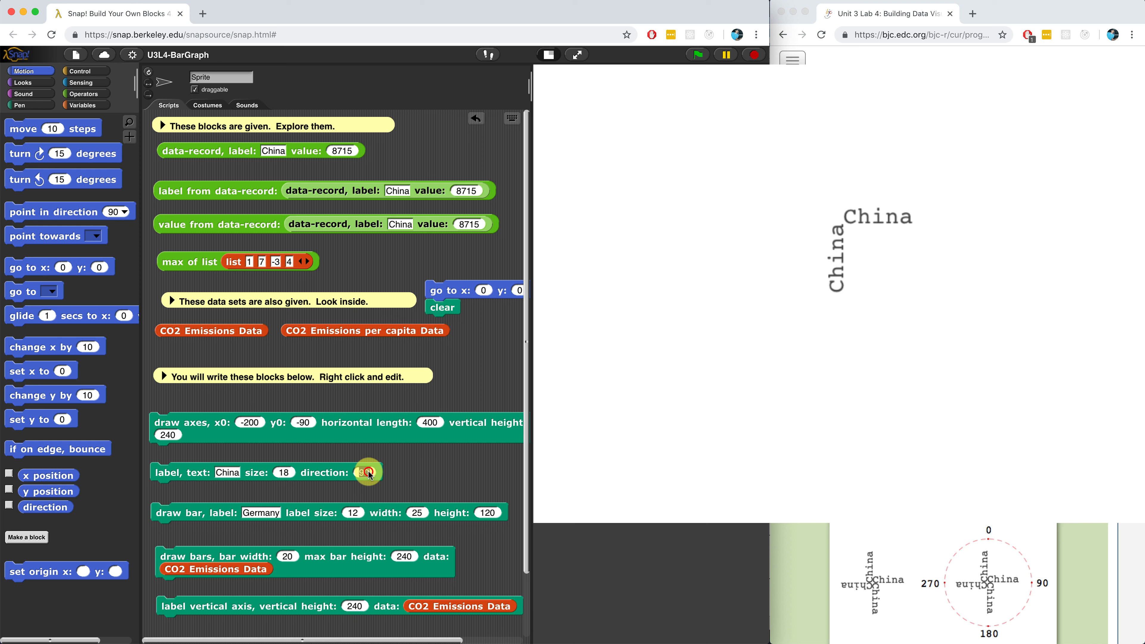
{"action": "type", "text": "270"}
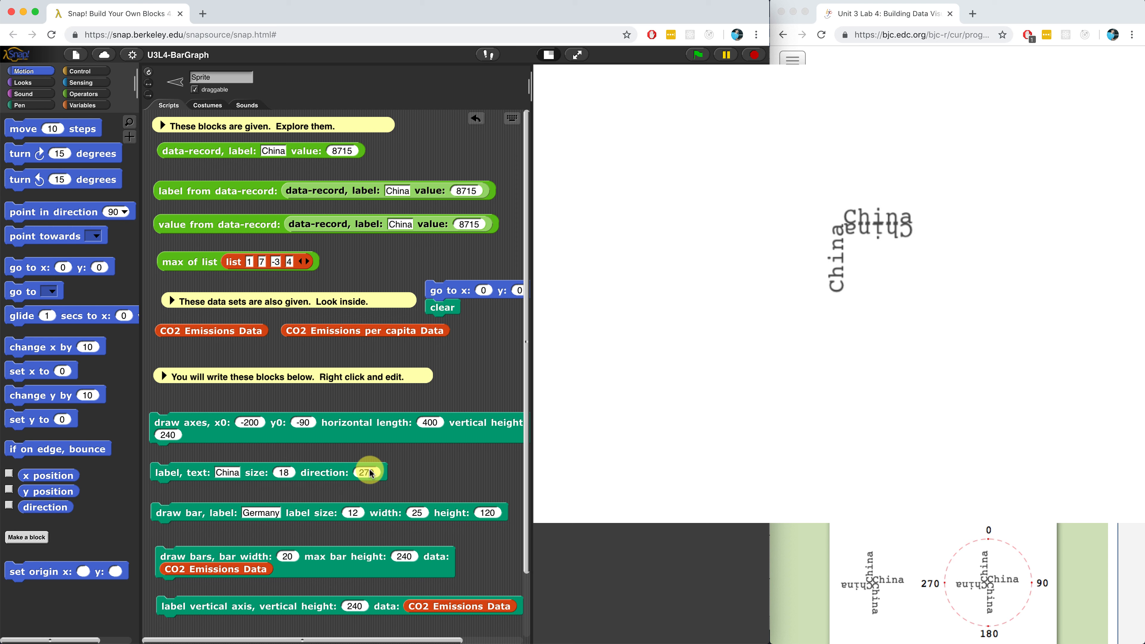
{"action": "type", "text": "180"}
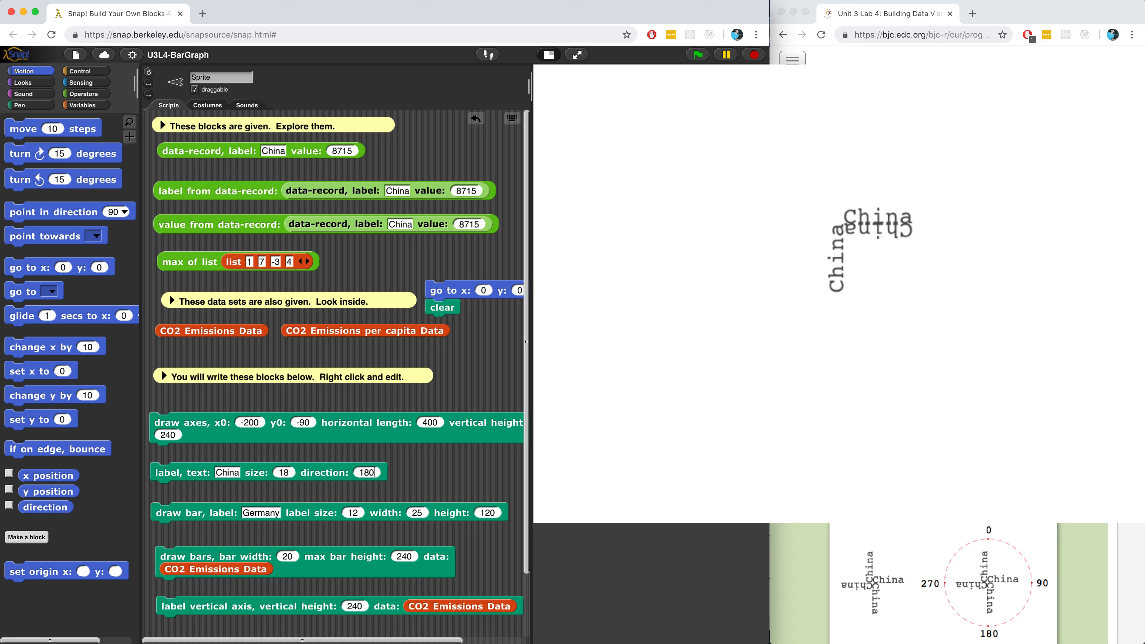
{"action": "left_click", "coordinate": [263, 471]}
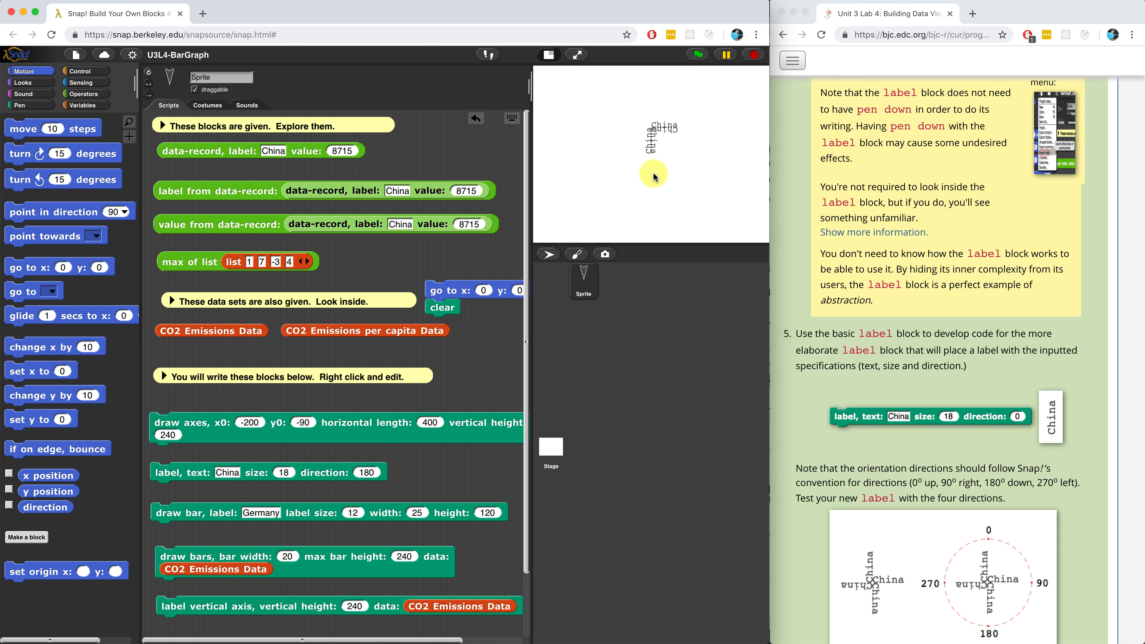
Step: Build draw bar as pen down, label at size, pen size width, move height steps, pen up, and apply
{"action": "left_click", "coordinate": [132, 54]}
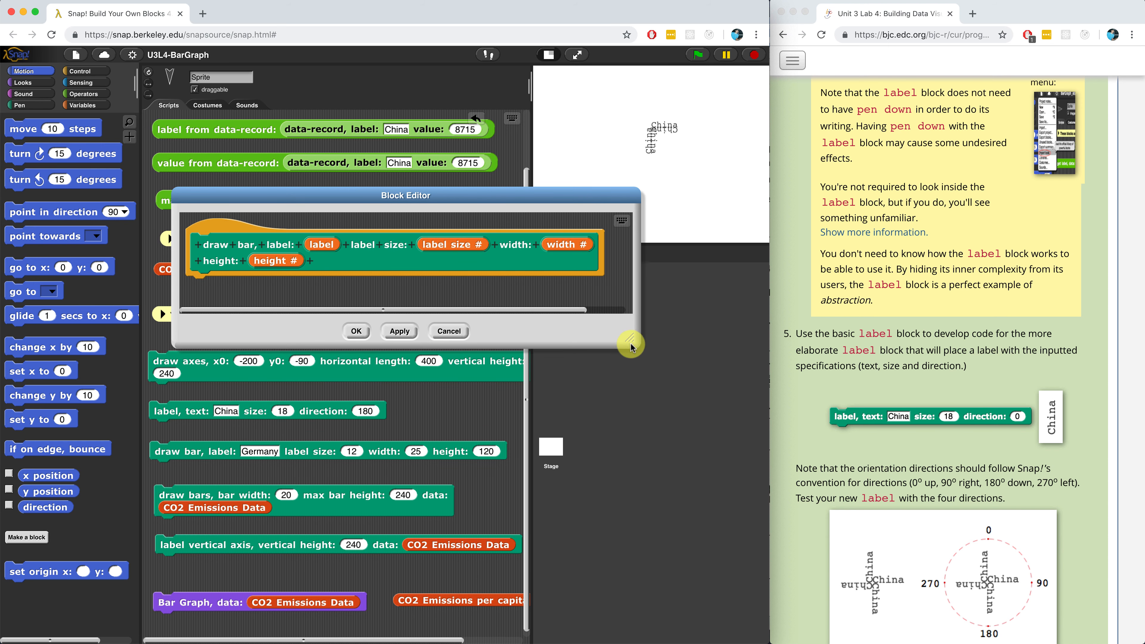
{"action": "left_click_drag", "start_coordinate": [631, 344], "coordinate": [655, 475]}
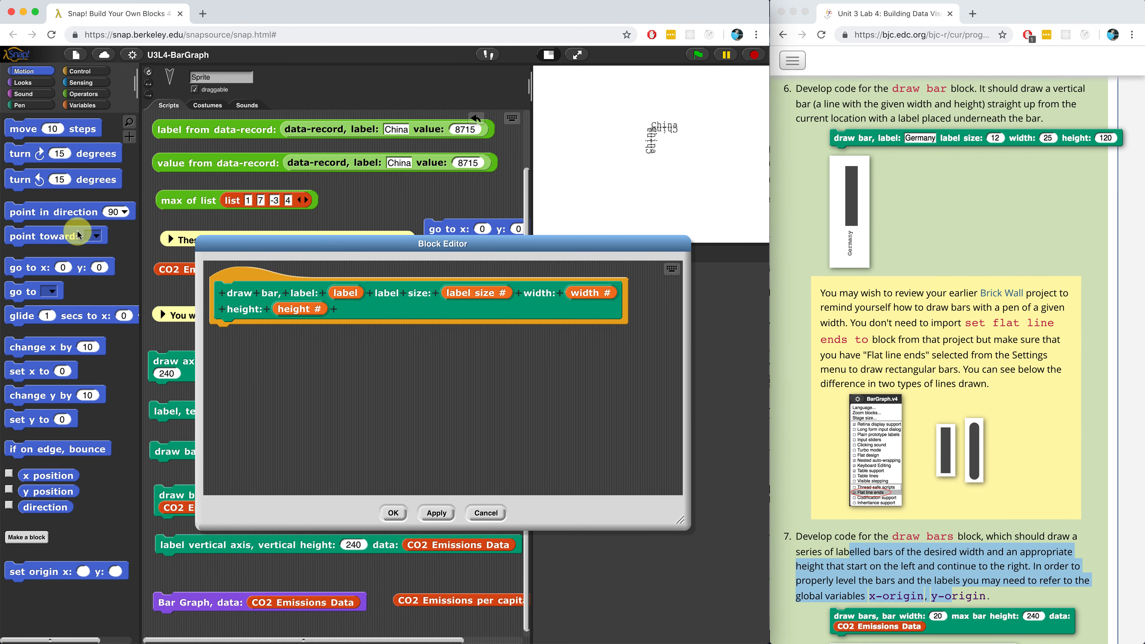
{"action": "left_click", "coordinate": [19, 105]}
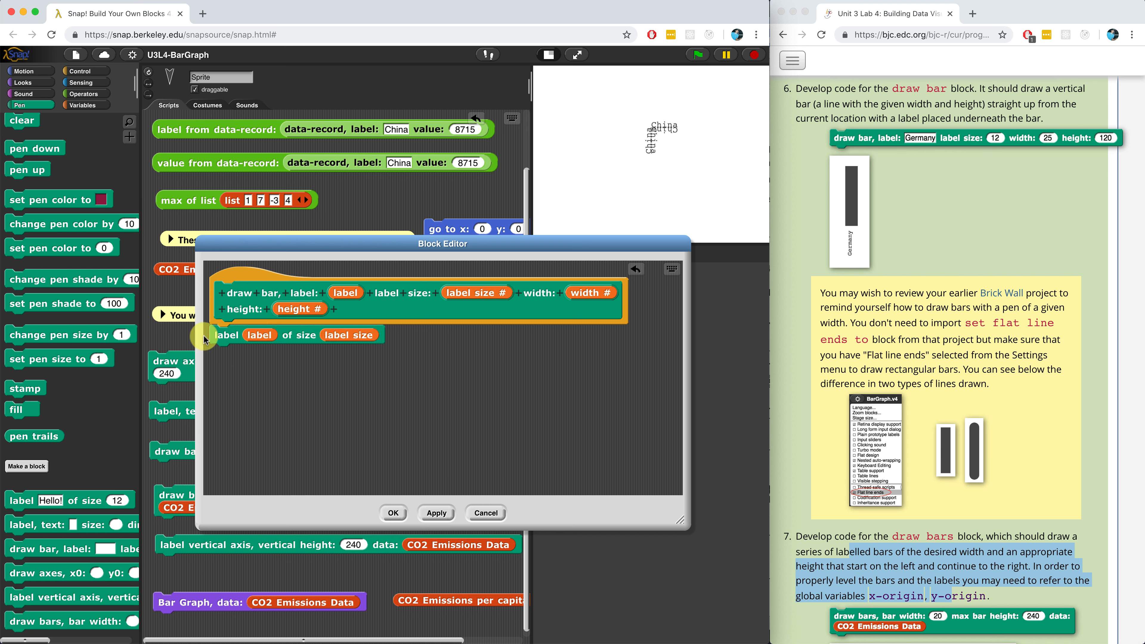
{"action": "mouse_move", "coordinate": [44, 364]}
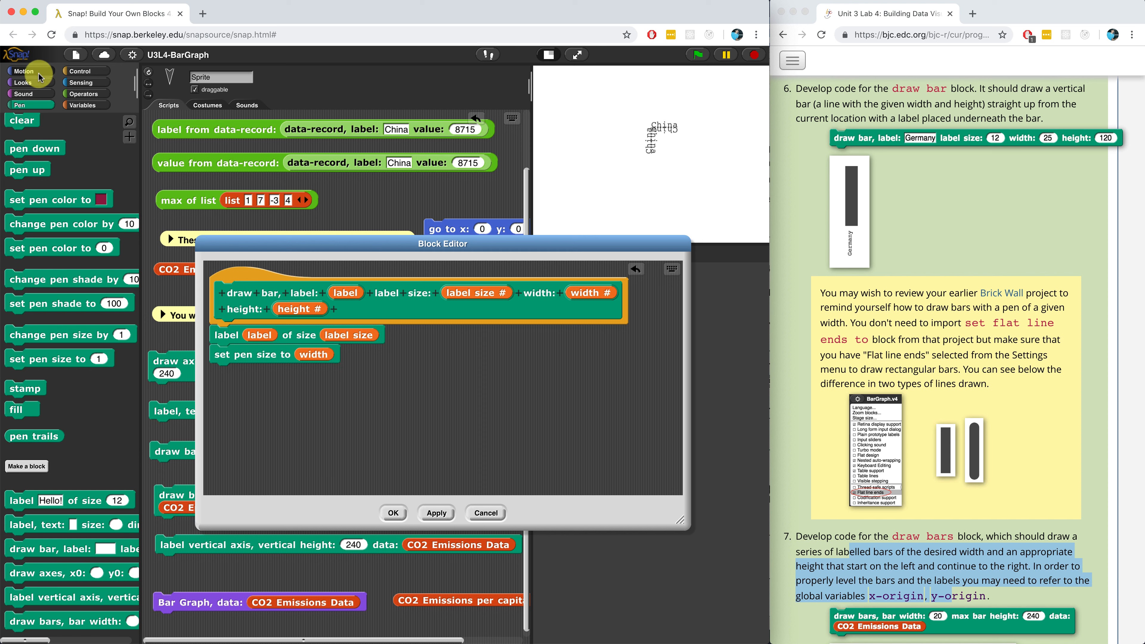
{"action": "left_click", "coordinate": [24, 71]}
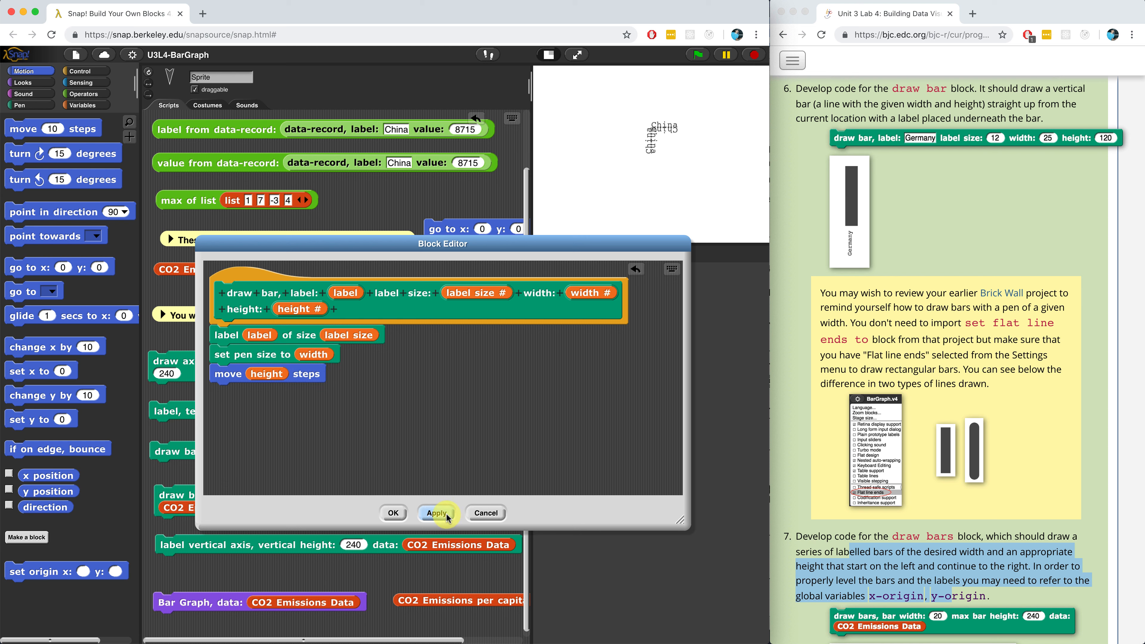
{"action": "mouse_move", "coordinate": [50, 111]}
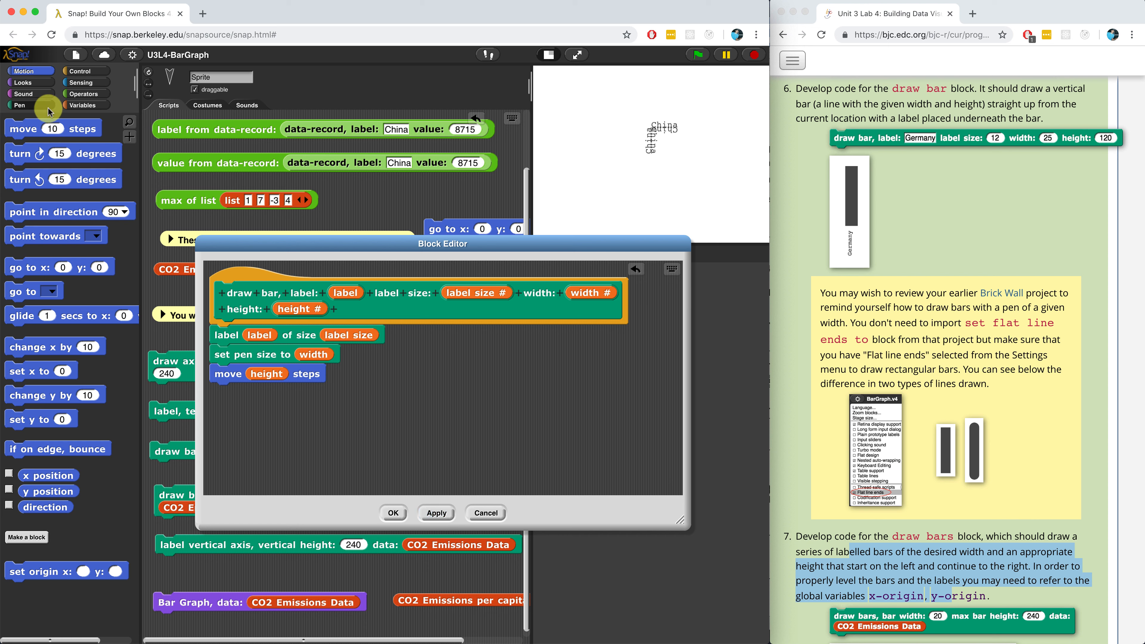
{"action": "left_click", "coordinate": [19, 105]}
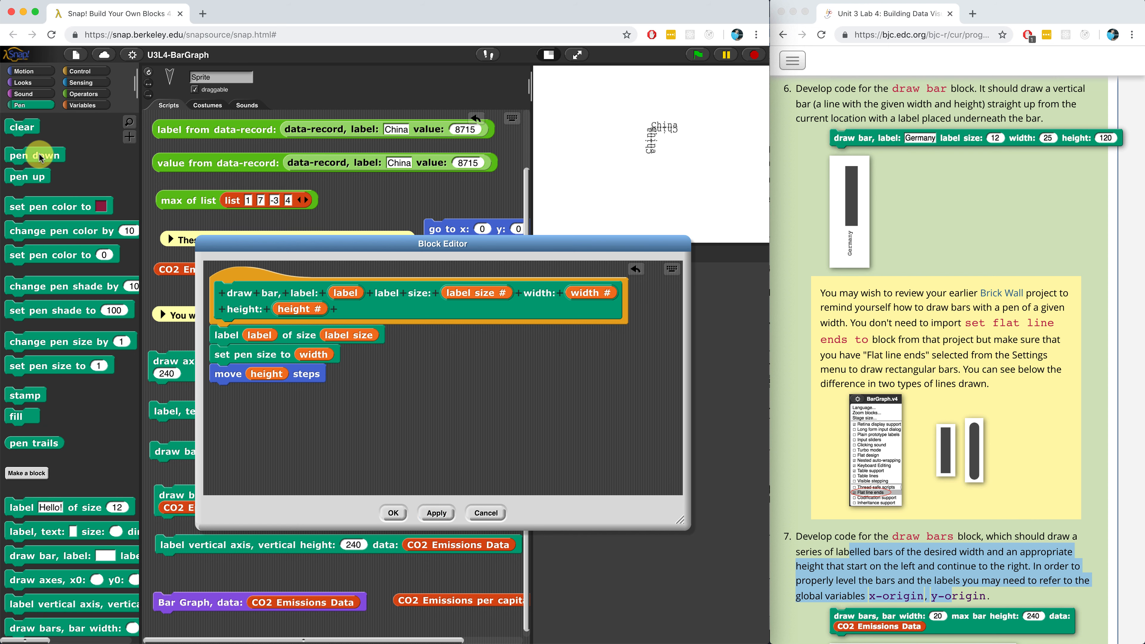
{"action": "left_click_drag", "start_coordinate": [35, 154], "coordinate": [238, 332]}
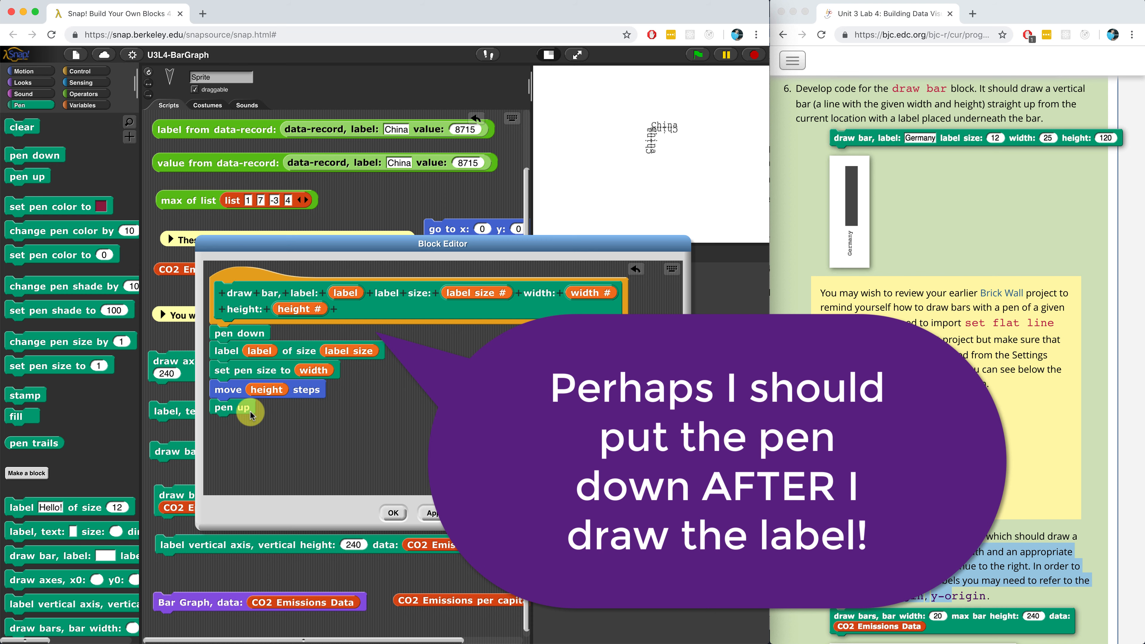
{"action": "left_click", "coordinate": [437, 512]}
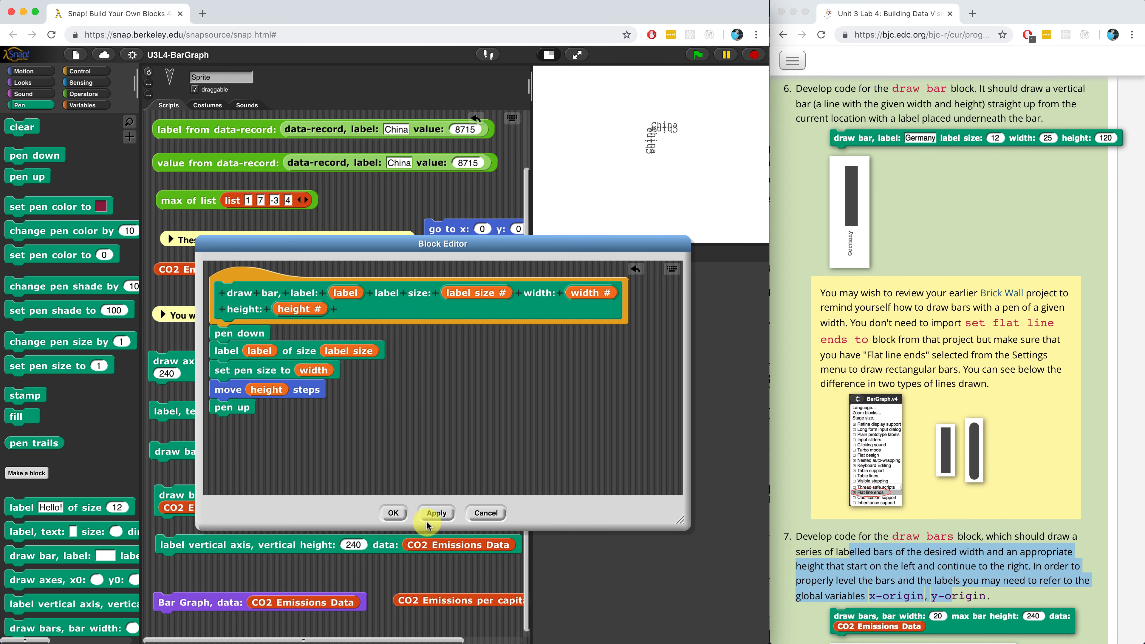
Step: Save the draw bar definition so running it paints a thick labelled bar
{"action": "left_click", "coordinate": [436, 512]}
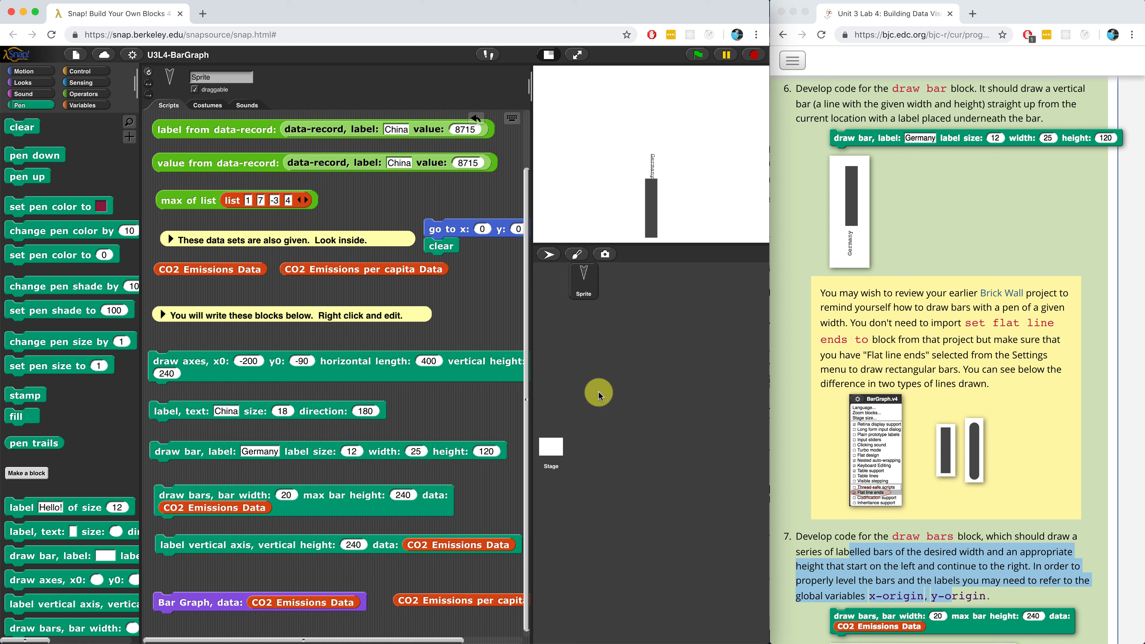
{"action": "mouse_move", "coordinate": [612, 229]}
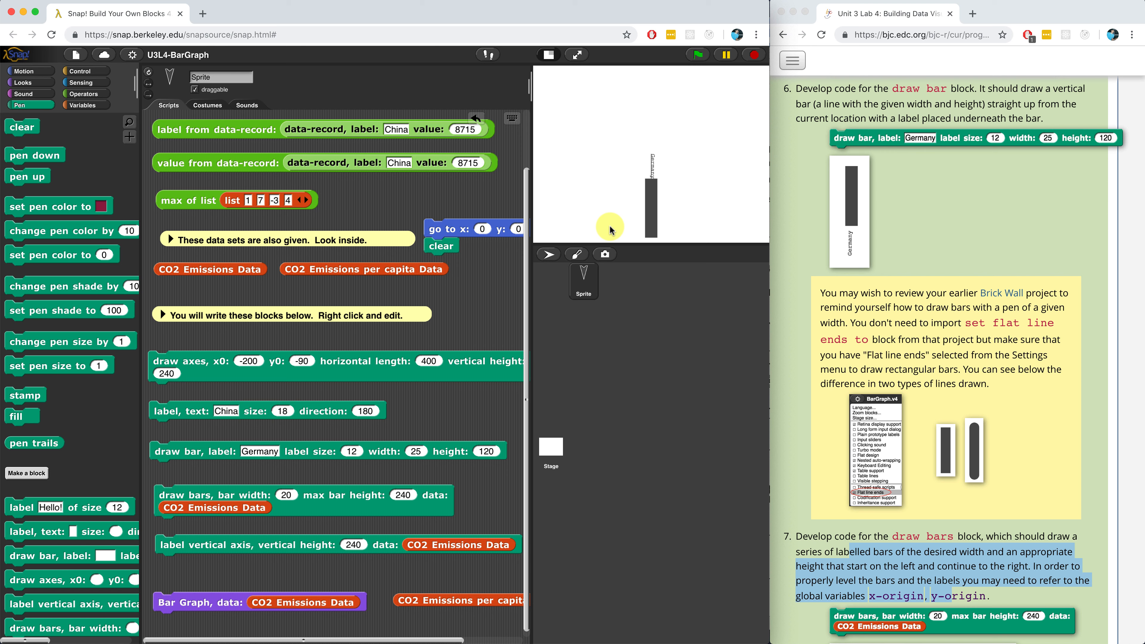
{"action": "mouse_move", "coordinate": [406, 336]}
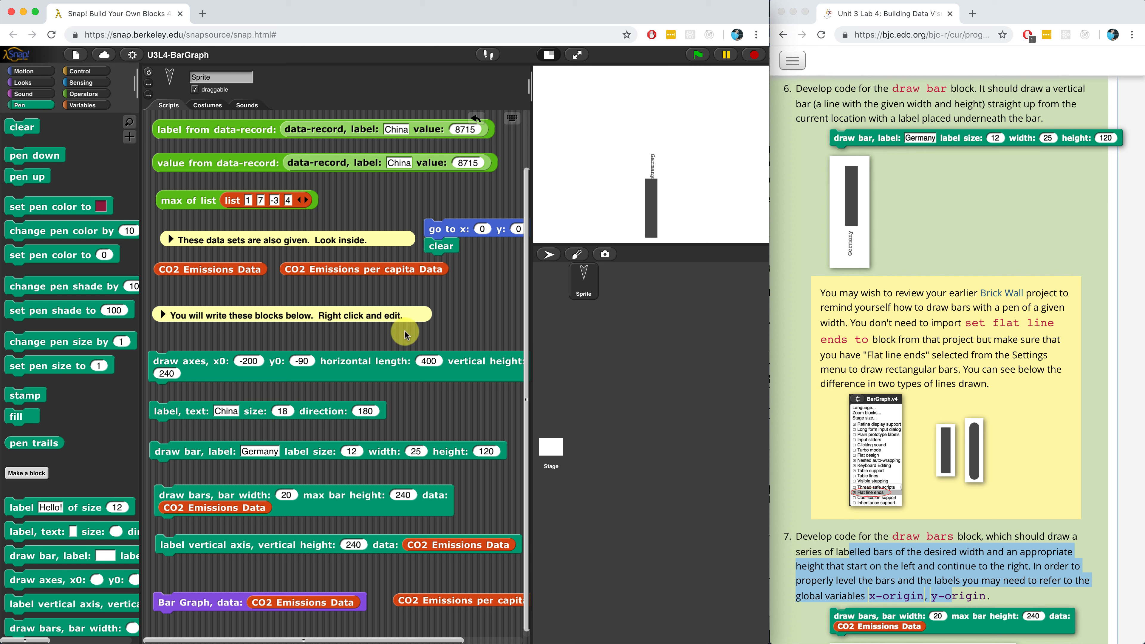
{"action": "right_click", "coordinate": [193, 451]}
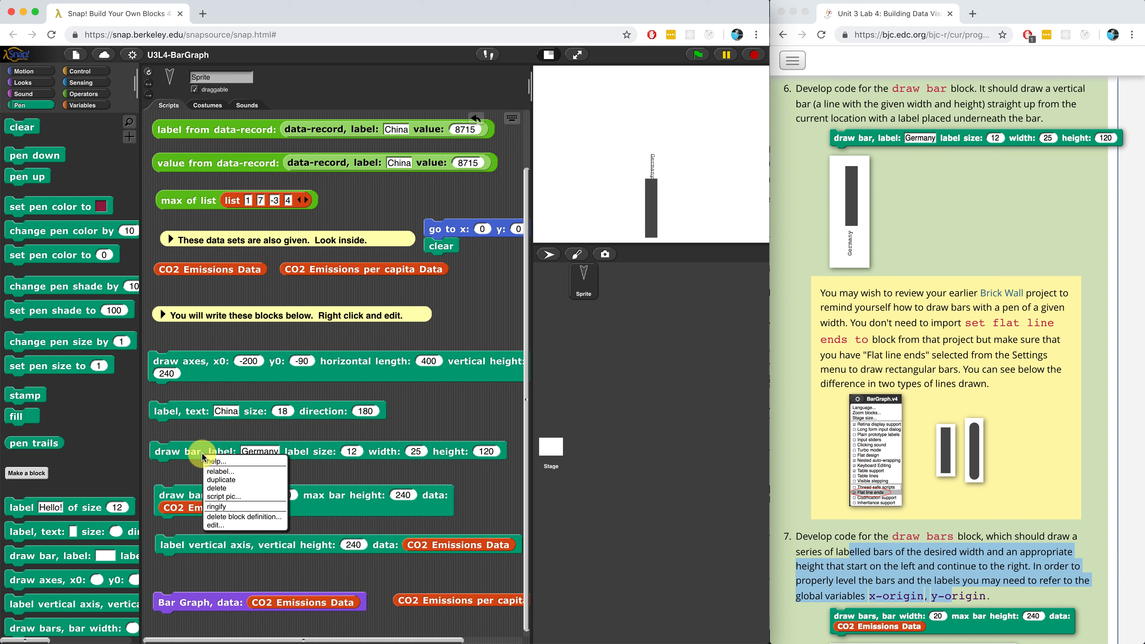
{"action": "left_click", "coordinate": [214, 525]}
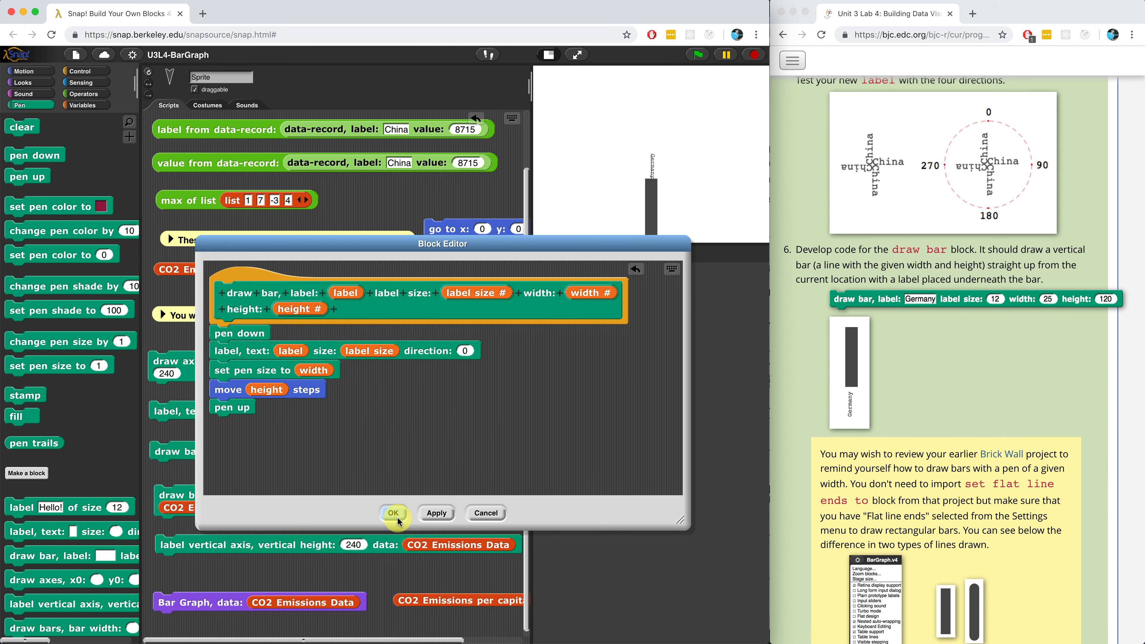
{"action": "left_click", "coordinate": [393, 513]}
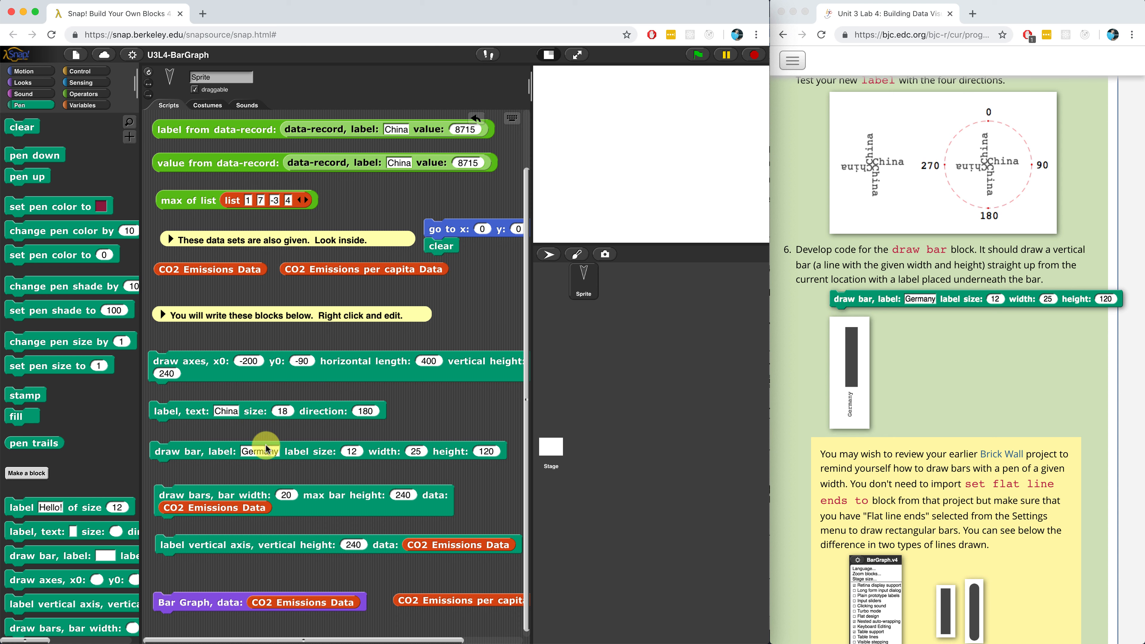
Step: Run draw bar to paint a test bar labelled Germany on the stage
{"action": "left_click", "coordinate": [191, 455]}
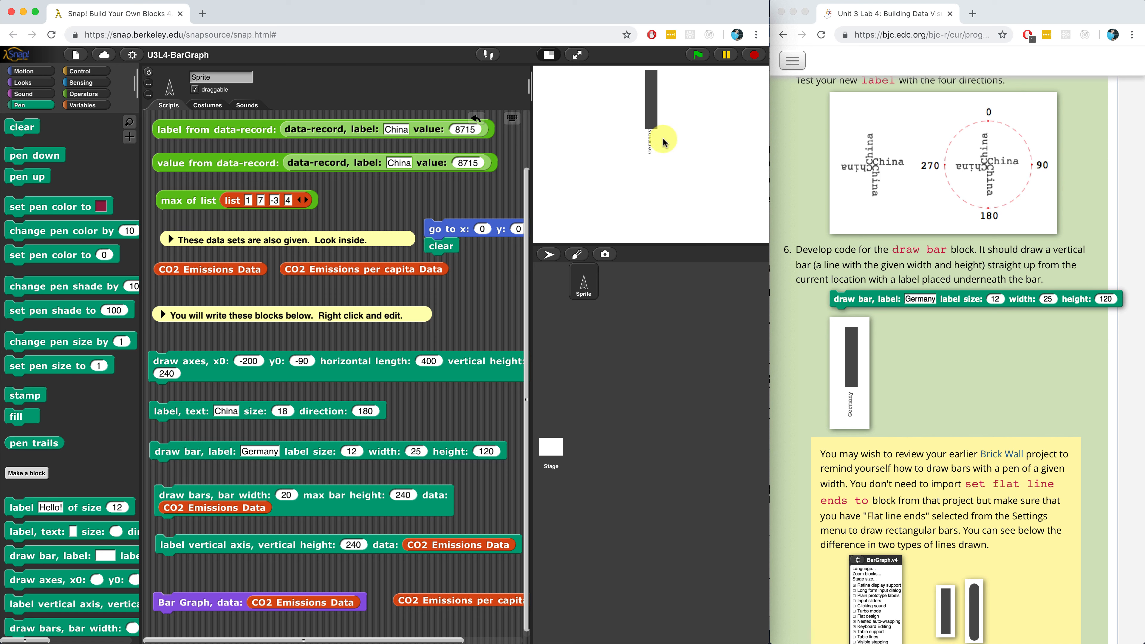
{"action": "mouse_move", "coordinate": [659, 137]}
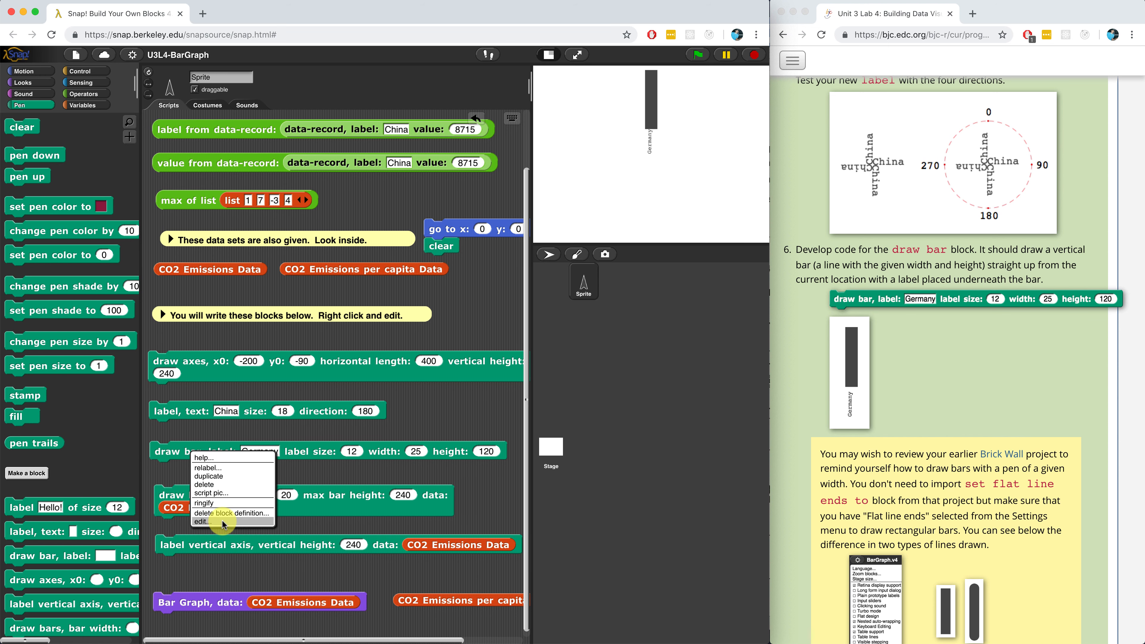
Step: Reorder draw bar to write the label, move 10 steps, then lower the pen and draw
{"action": "left_click", "coordinate": [202, 521]}
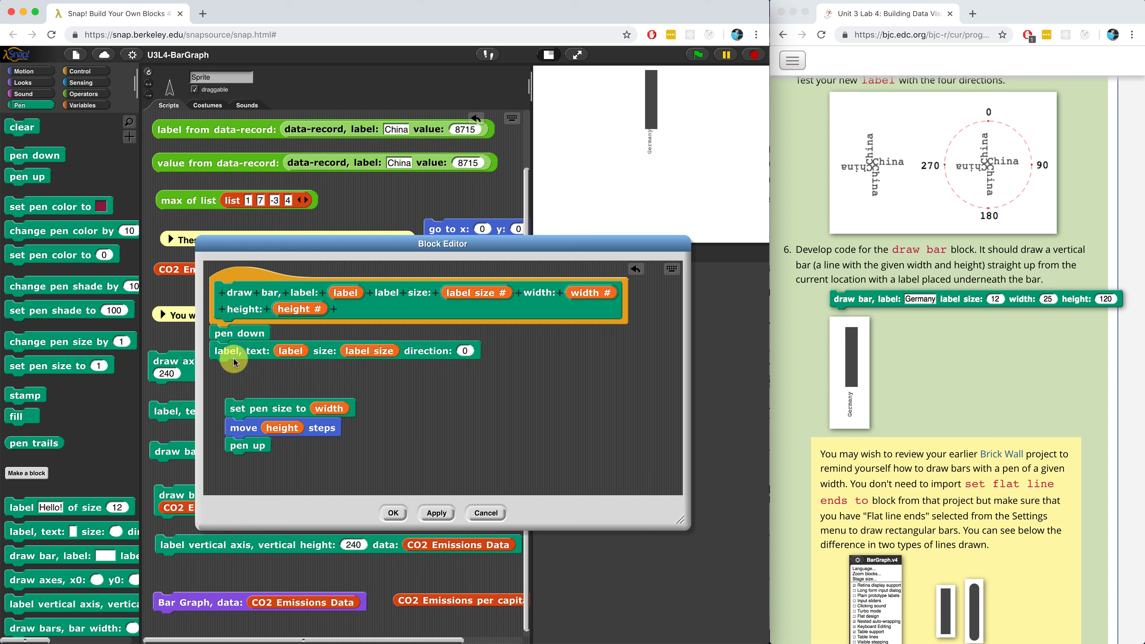
{"action": "left_click_drag", "start_coordinate": [237, 351], "coordinate": [238, 335]}
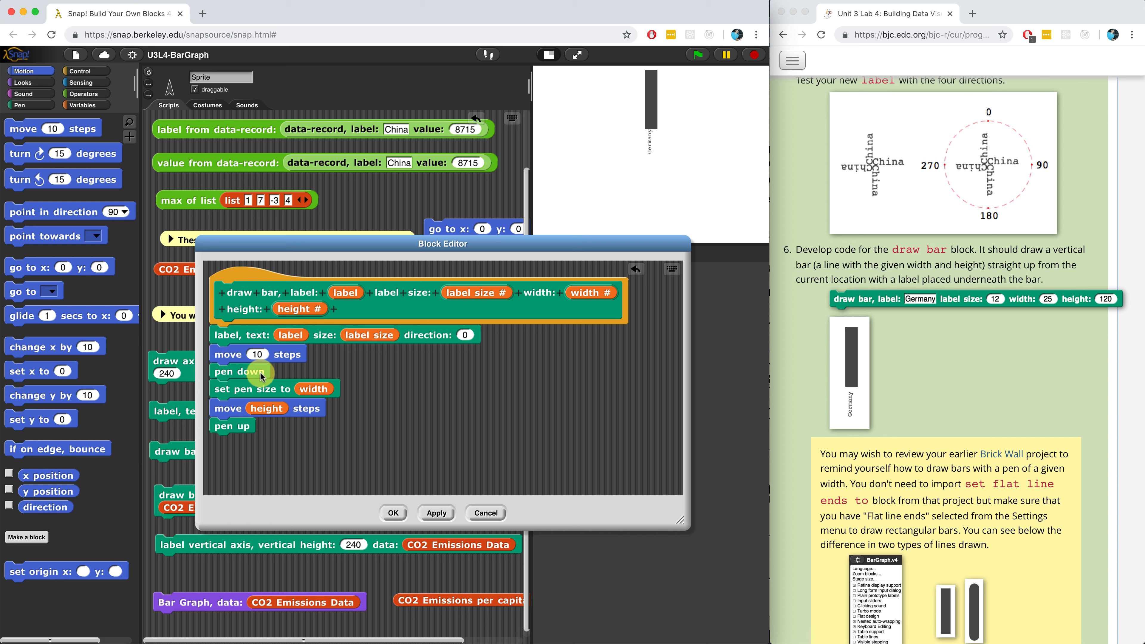
{"action": "mouse_move", "coordinate": [197, 343]}
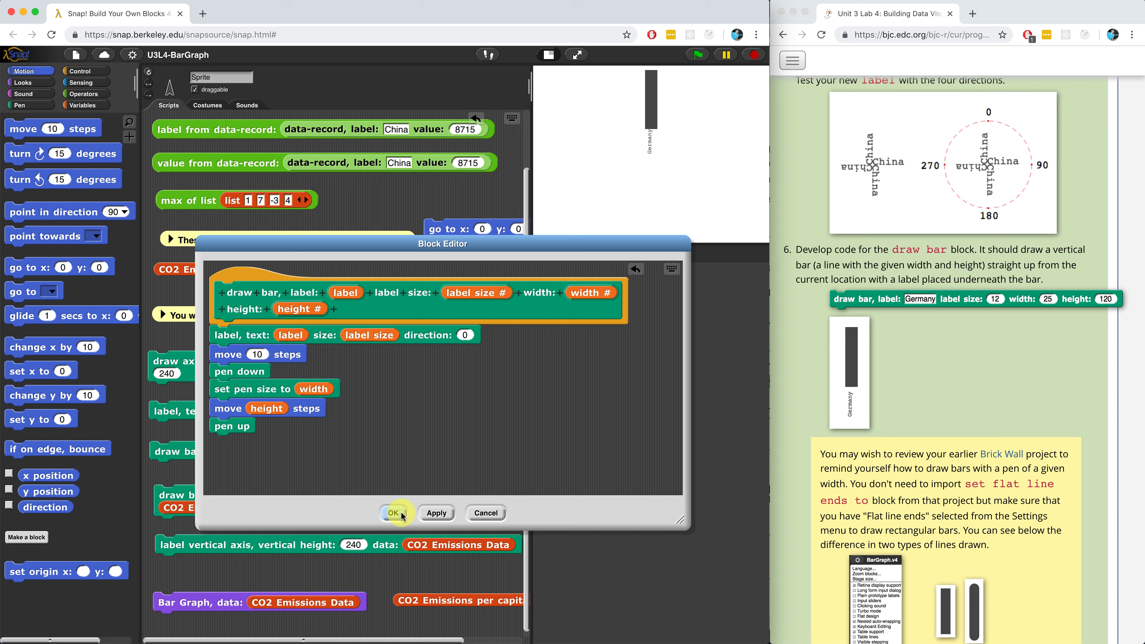
{"action": "left_click", "coordinate": [394, 513]}
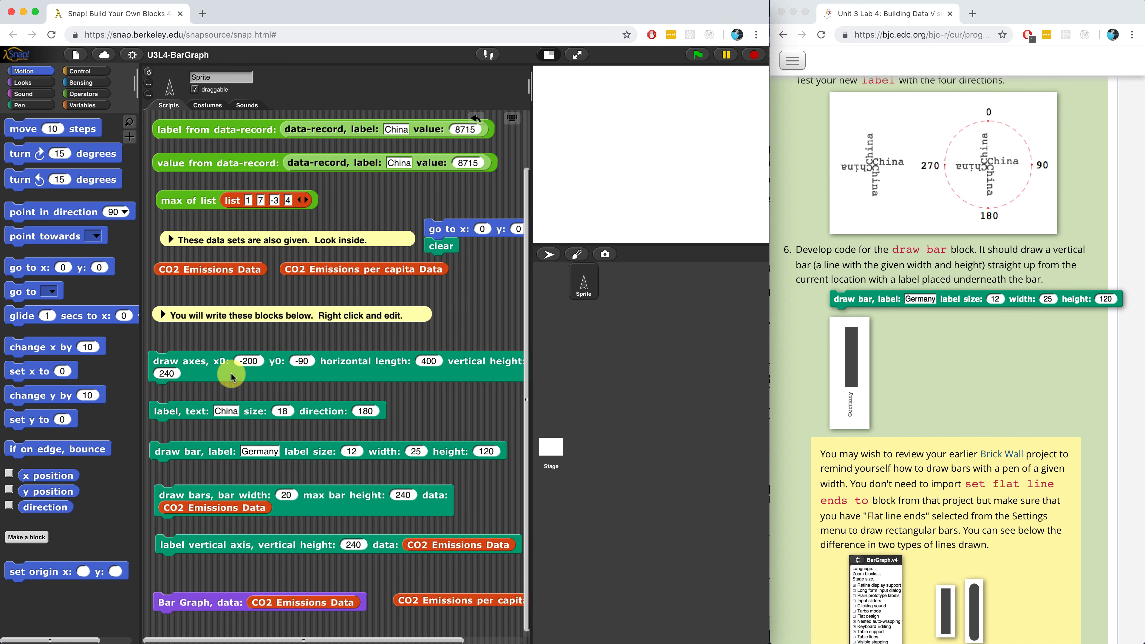
Step: Run draw bar with label size 20, width 15, height 70 for a shorter bar above Germany
{"action": "left_click", "coordinate": [185, 458]}
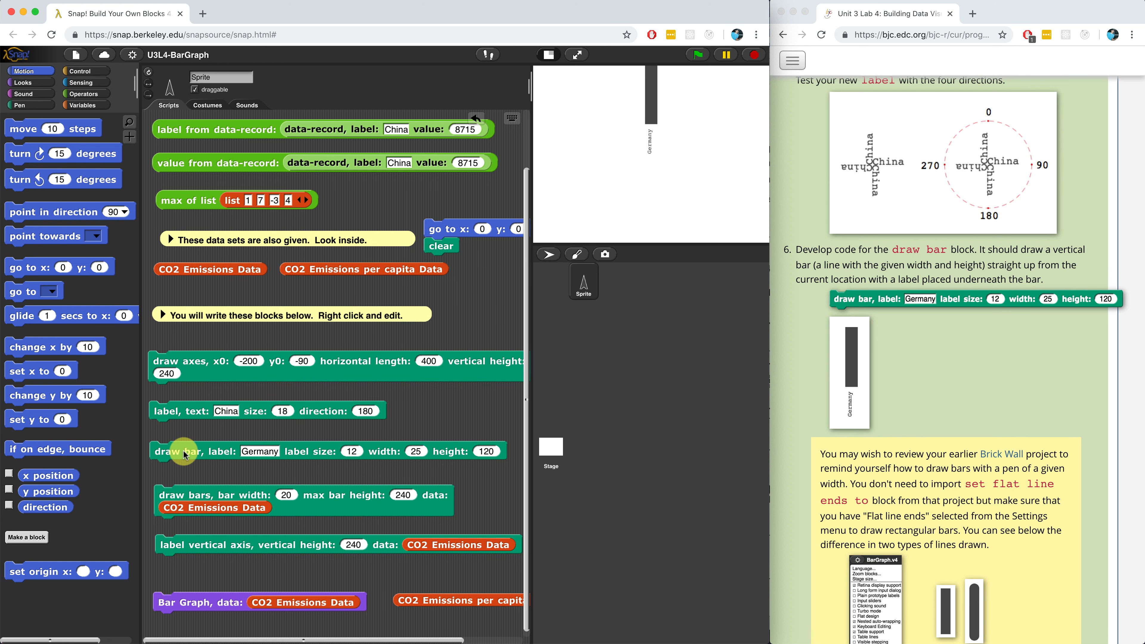
{"action": "scroll", "scroll_direction": "down", "scroll_amount": 3}
{"action": "type", "text": "70"}
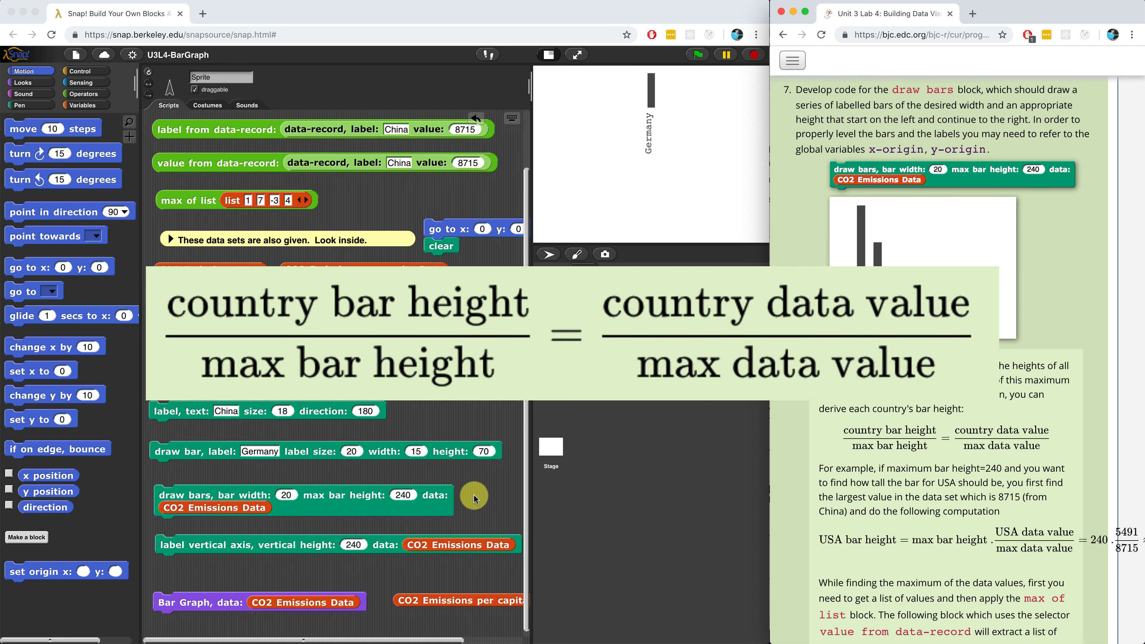
Step: Bring up the CO2 Emissions Data block's options to inspect its country records
{"action": "left_click", "coordinate": [475, 496]}
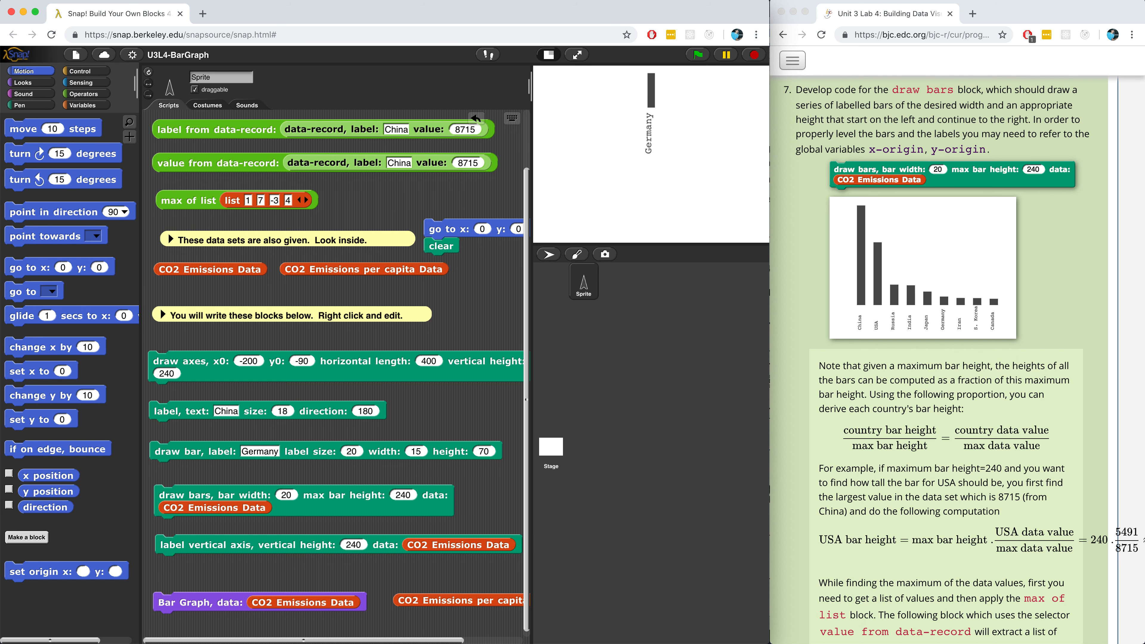
{"action": "right_click", "coordinate": [210, 269]}
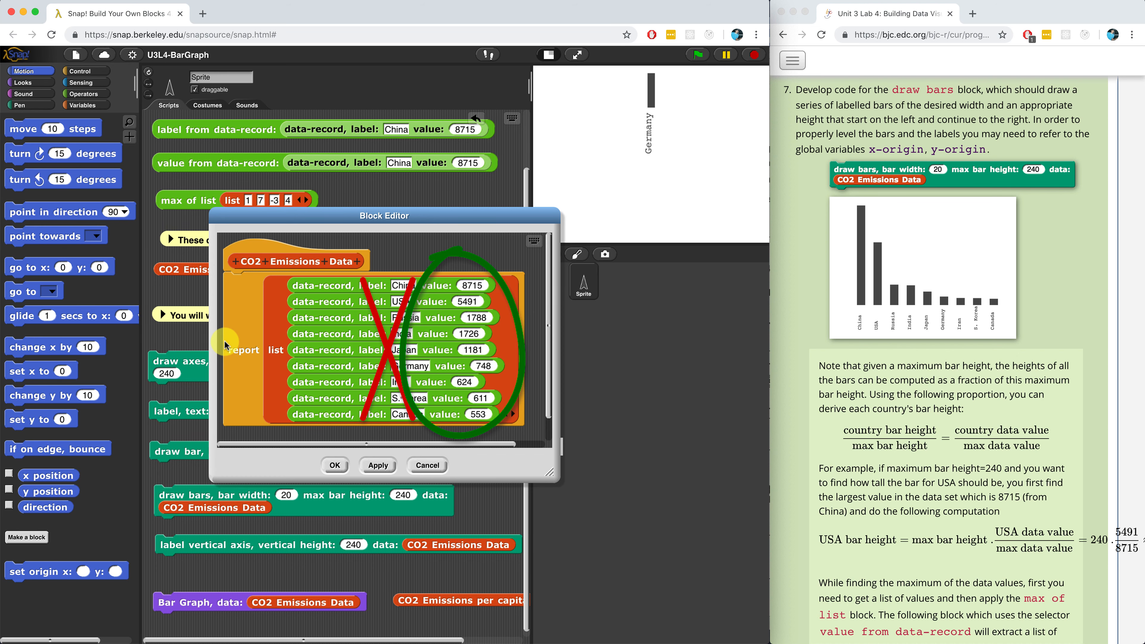
Step: Show the map help and confirm value from data-record reports item 2 of a record
{"action": "left_click", "coordinate": [334, 465]}
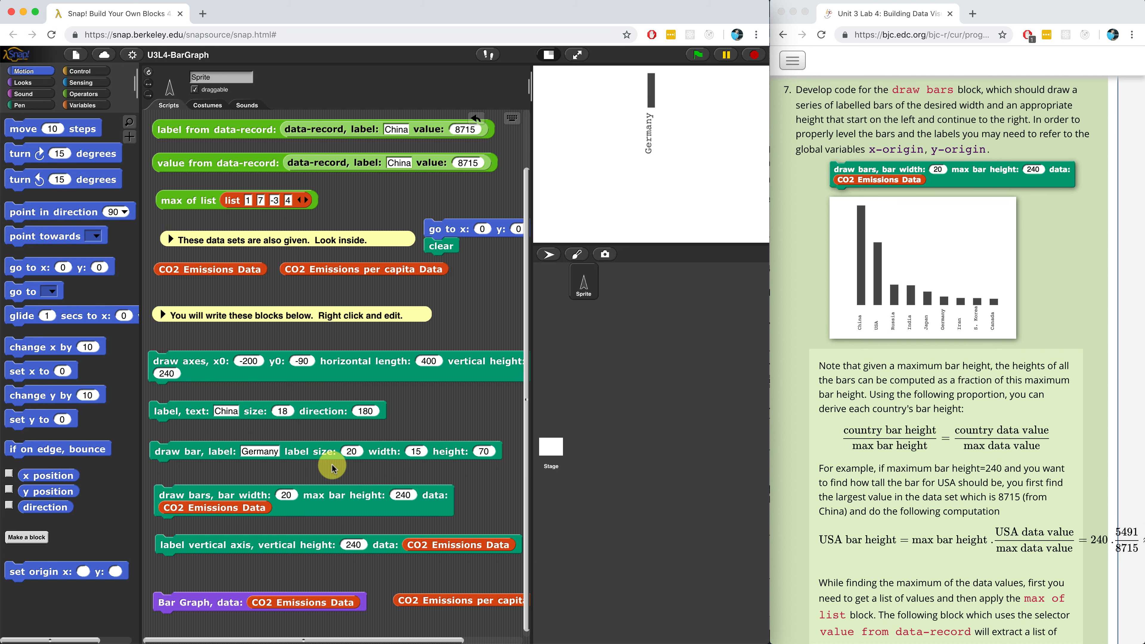
{"action": "left_click", "coordinate": [82, 104]}
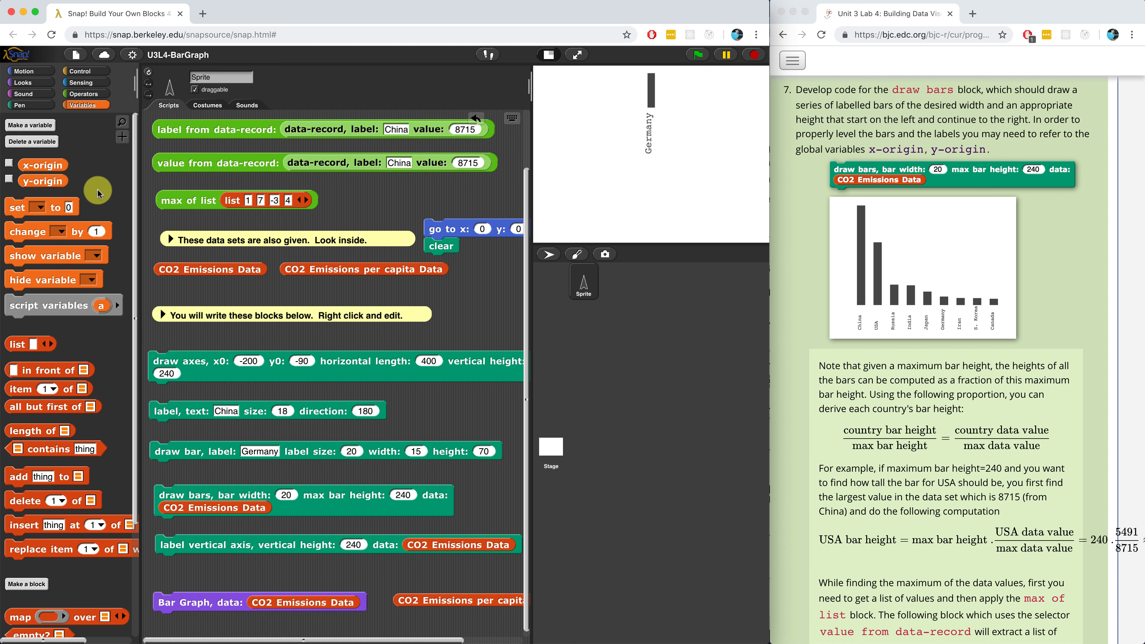
{"action": "scroll", "scroll_direction": "down", "scroll_amount": 3}
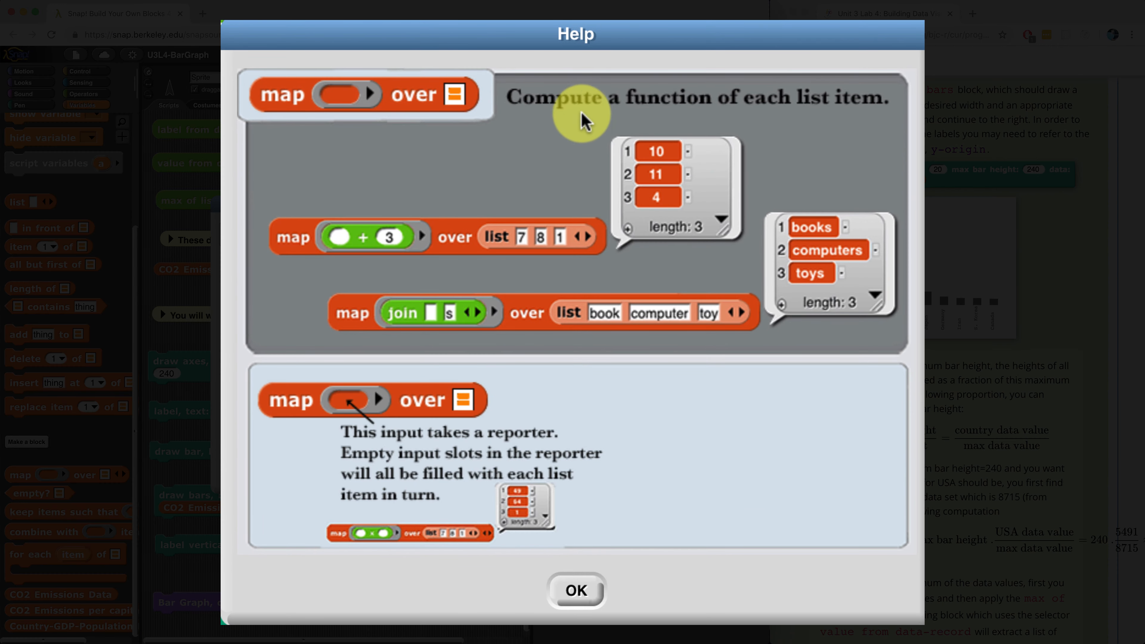
{"action": "mouse_move", "coordinate": [873, 121]}
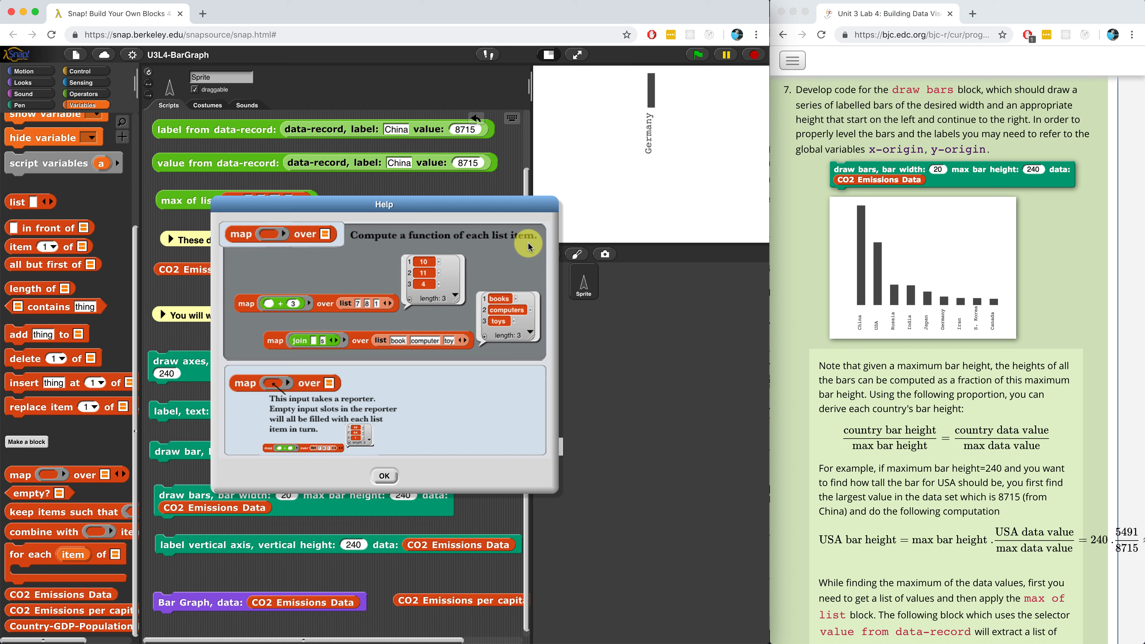
{"action": "mouse_move", "coordinate": [233, 170]}
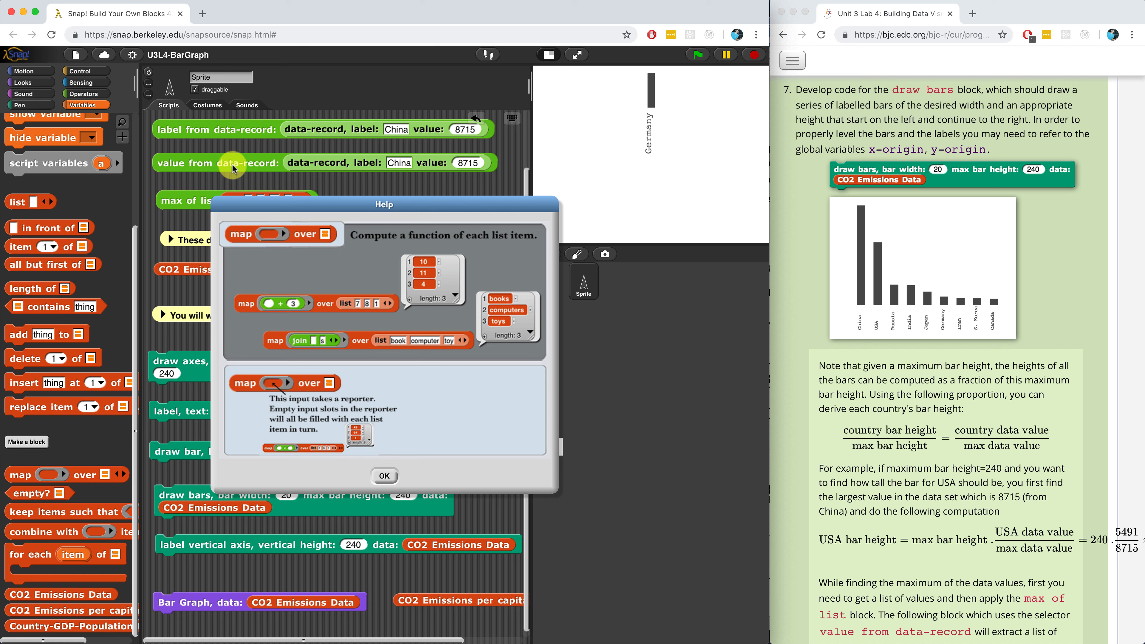
{"action": "left_click", "coordinate": [235, 163]}
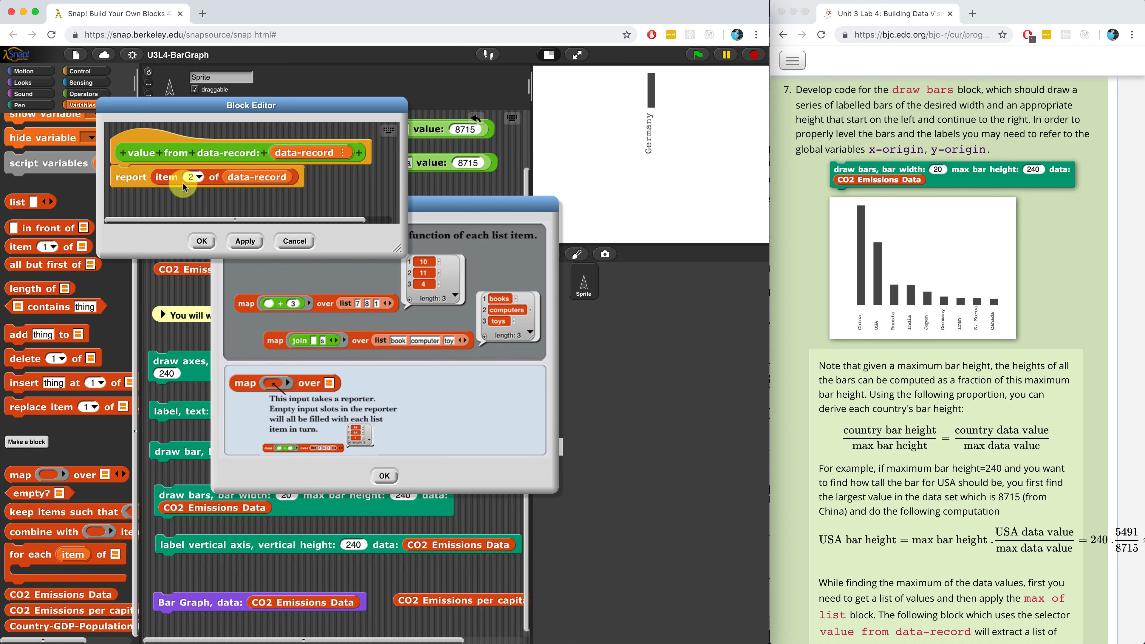
{"action": "mouse_move", "coordinate": [247, 246]}
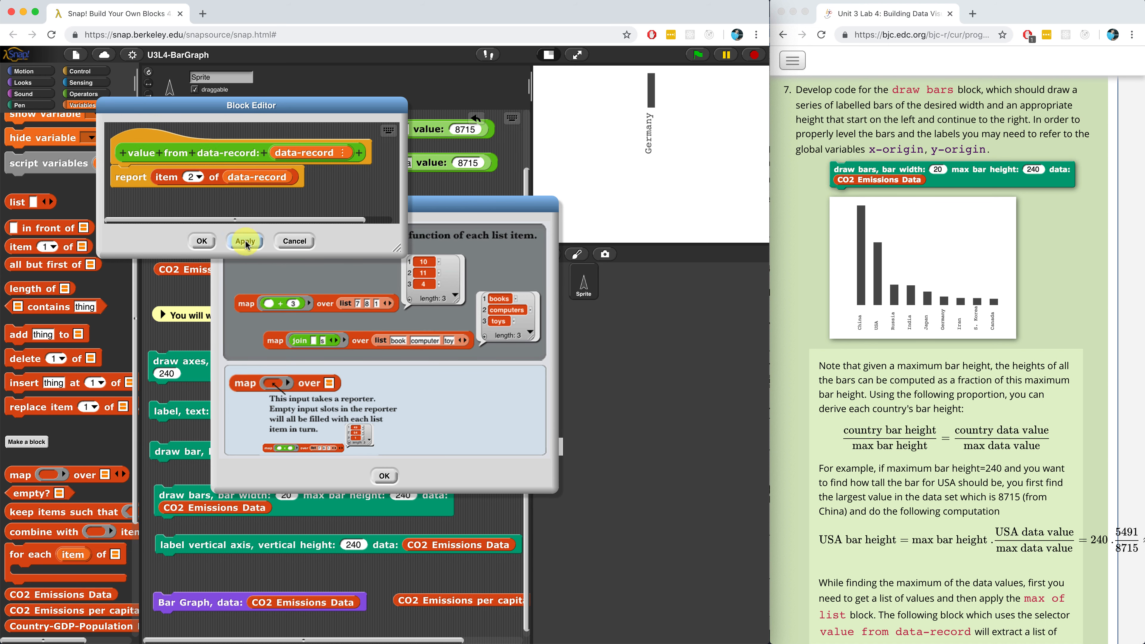
{"action": "left_click", "coordinate": [245, 241]}
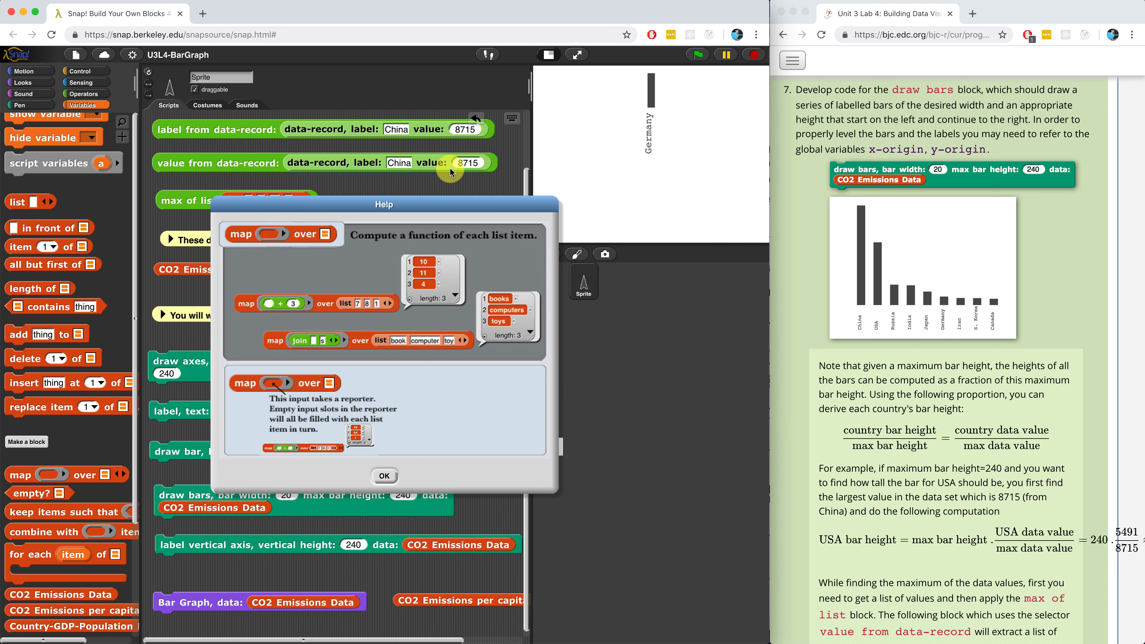
{"action": "mouse_move", "coordinate": [216, 165]}
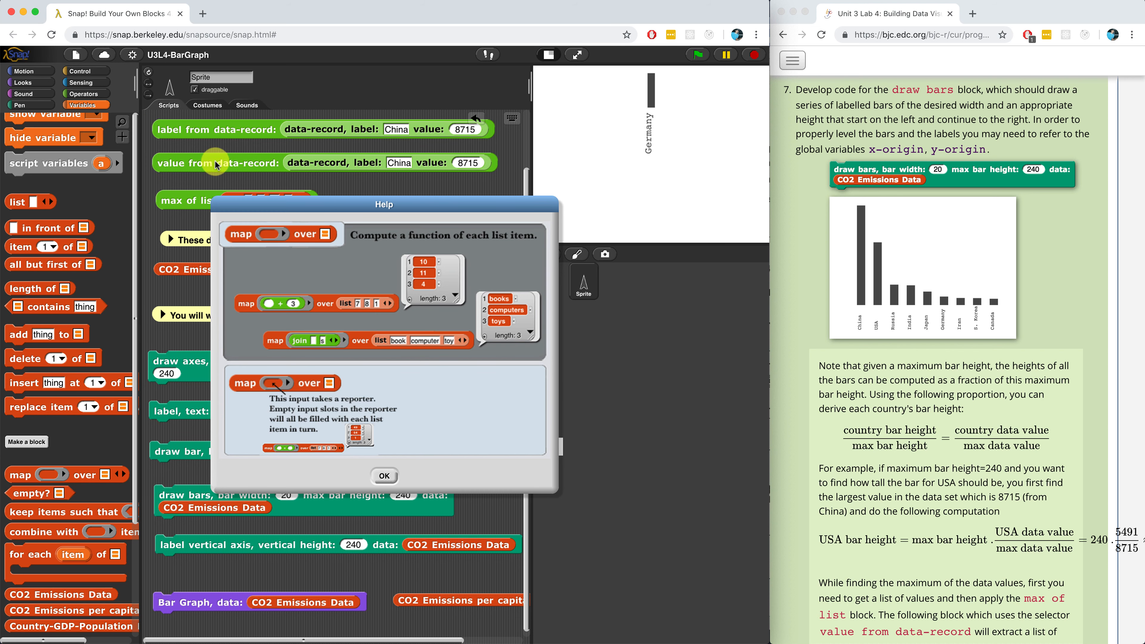
{"action": "left_click_drag", "start_coordinate": [384, 204], "coordinate": [472, 235]}
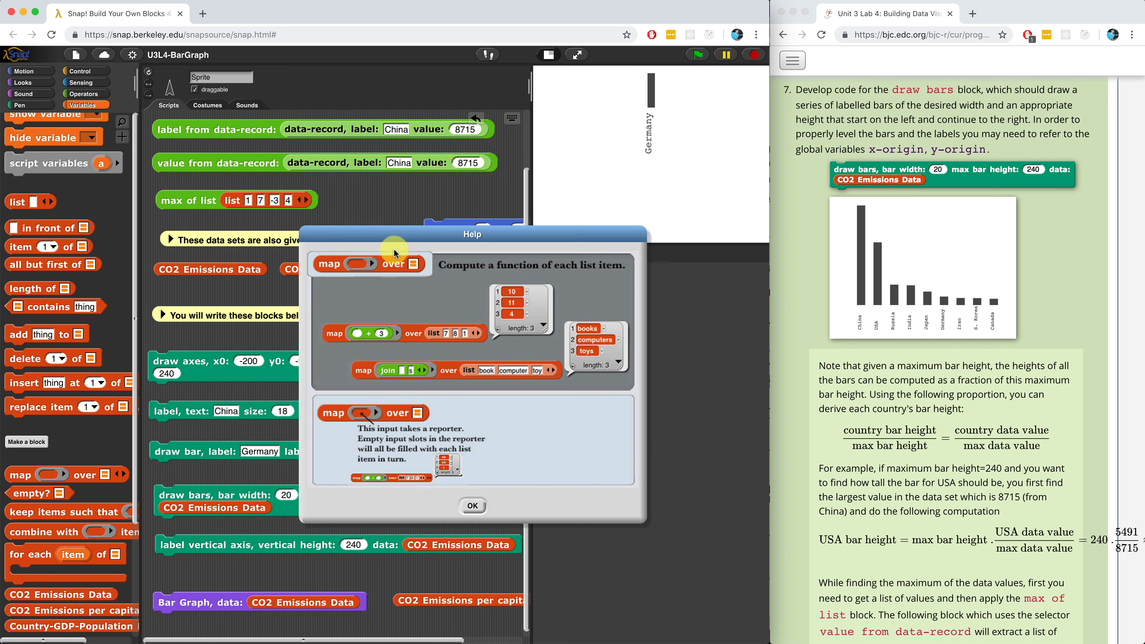
Step: Place a map block with value from data-record as its function
{"action": "left_click", "coordinate": [472, 506]}
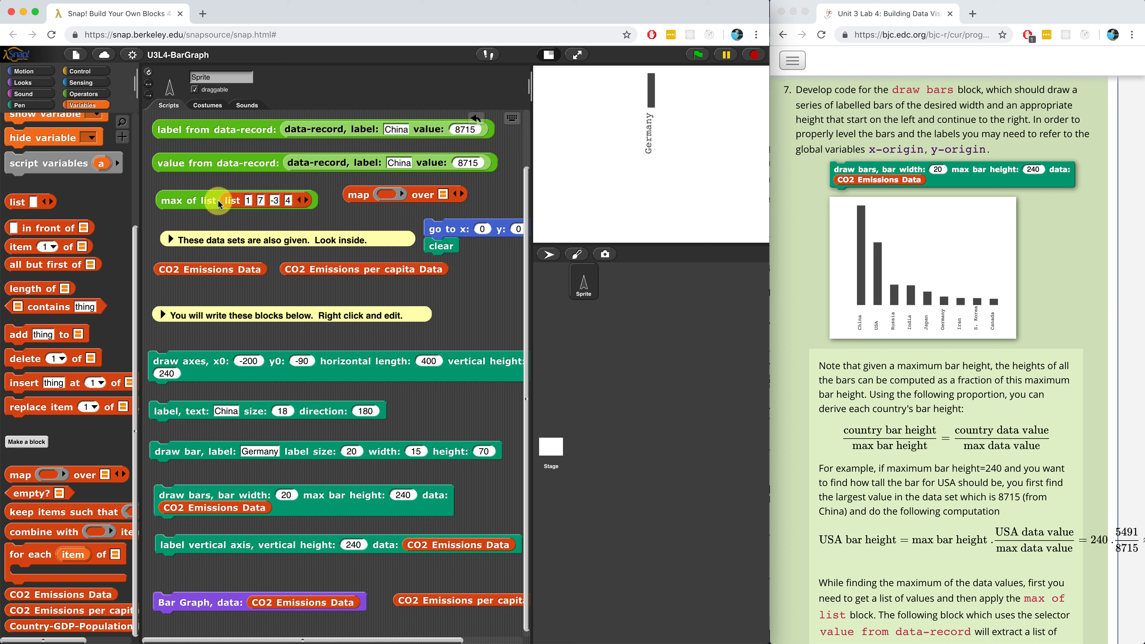
{"action": "mouse_move", "coordinate": [94, 213]}
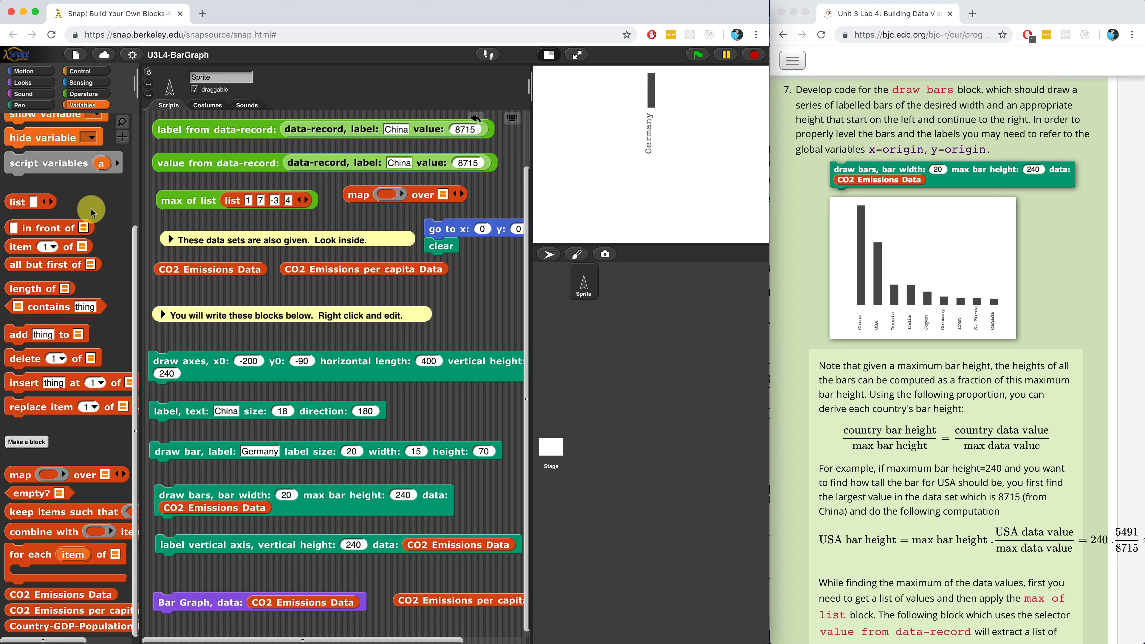
{"action": "left_click", "coordinate": [85, 93]}
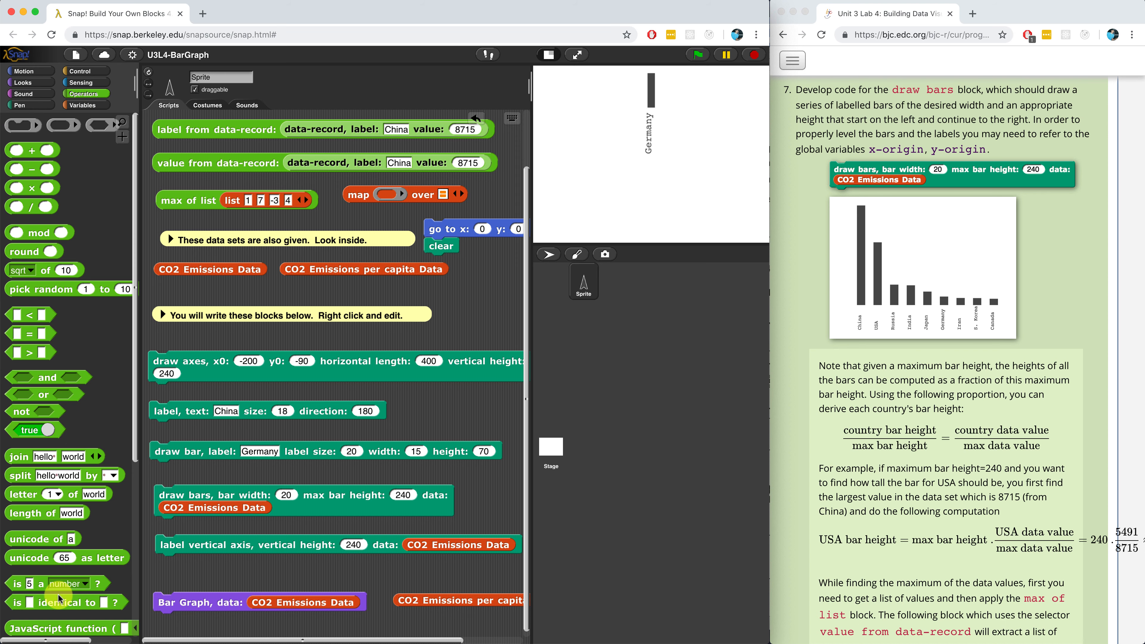
{"action": "scroll", "scroll_direction": "down", "scroll_amount": 3}
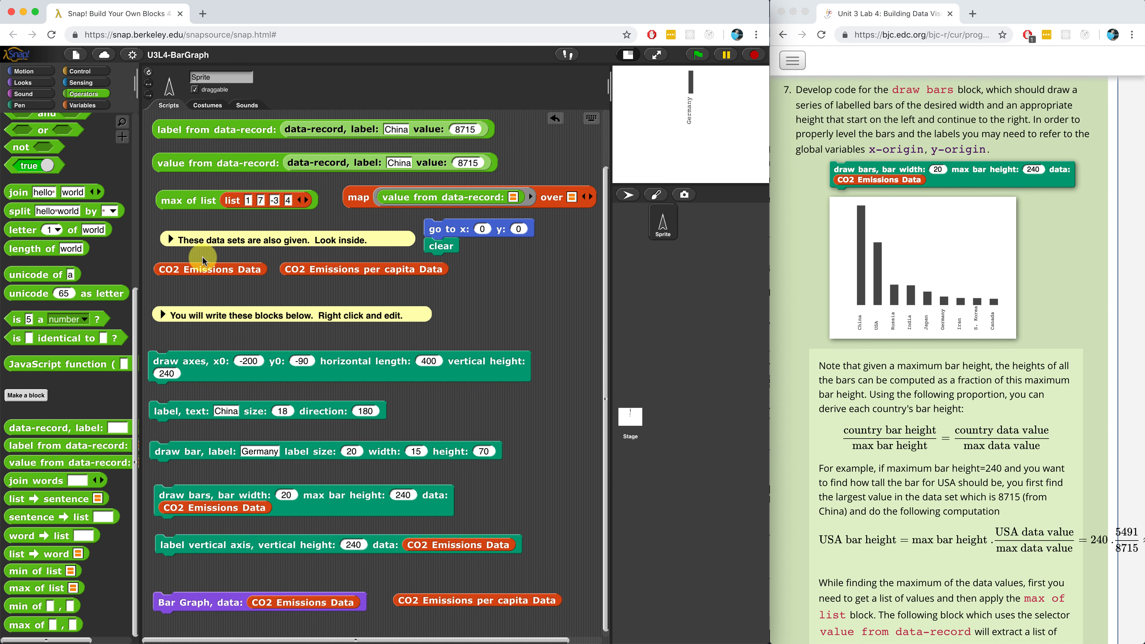
Step: Nest the value-from-record map over CO2 Emissions Data inside max of list and run it, reporting 8715
{"action": "left_click_drag", "start_coordinate": [210, 269], "coordinate": [585, 196]}
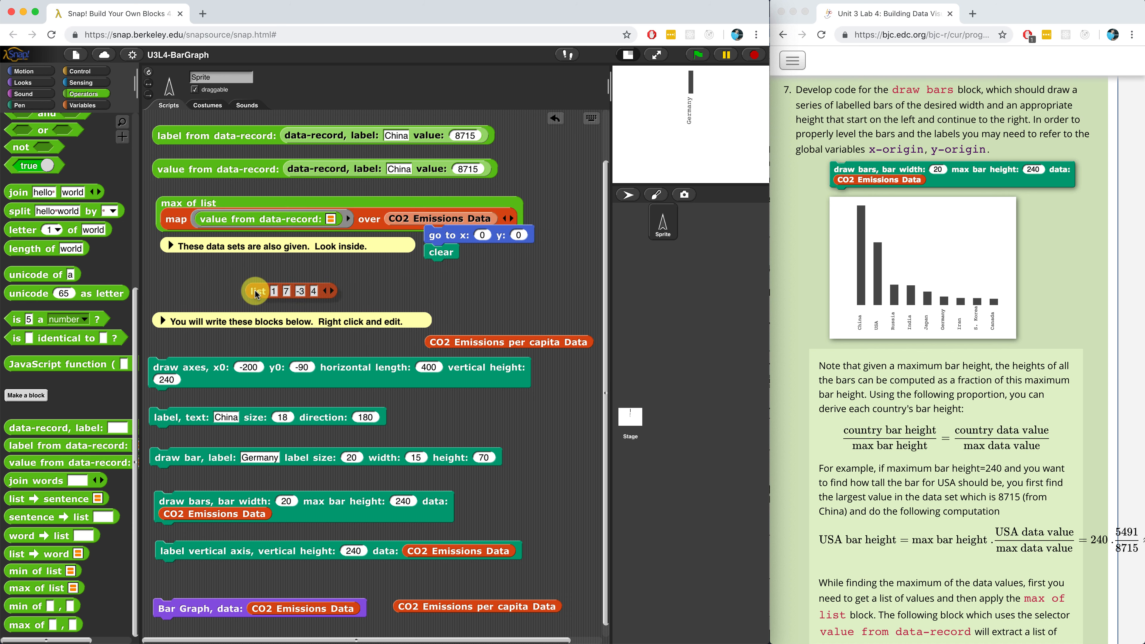
{"action": "left_click", "coordinate": [287, 203]}
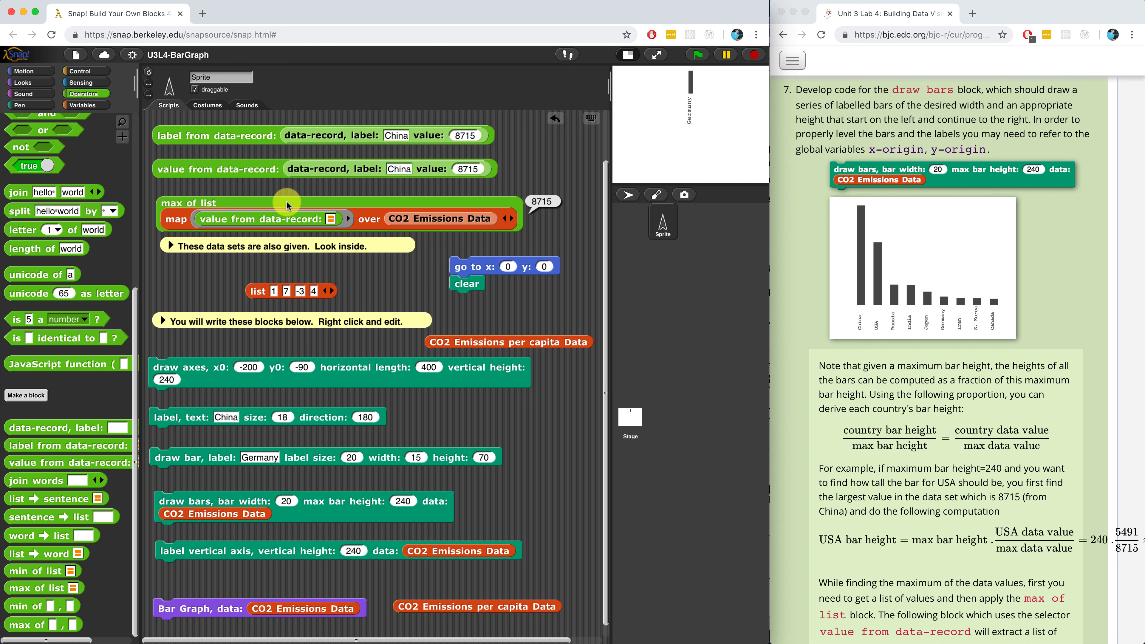